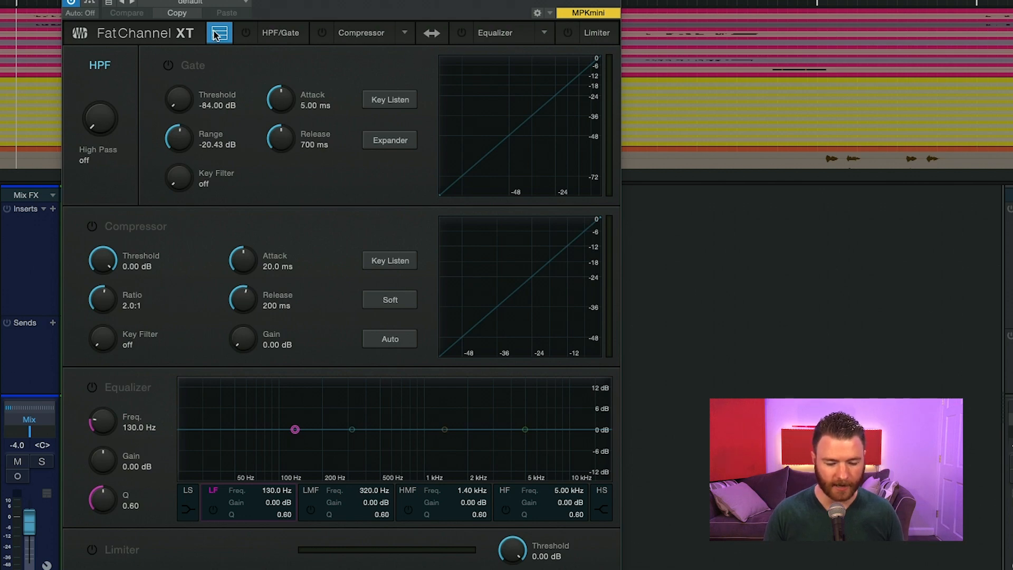
pyautogui.moveTo(233, 51)
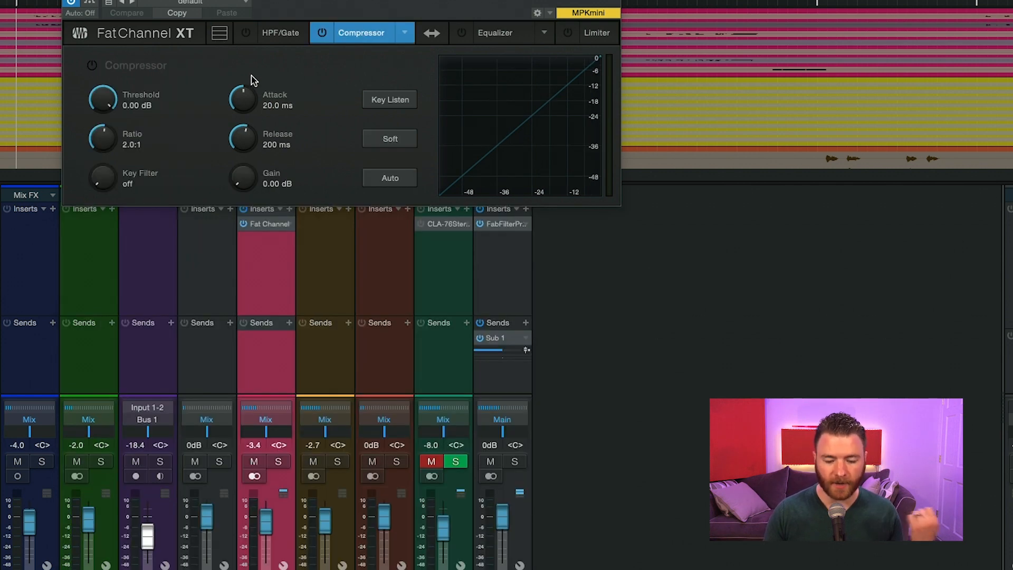
# Expand all Fat Channel modules, preview the Tube compressor model, and close the model list.
pyautogui.click(220, 32)
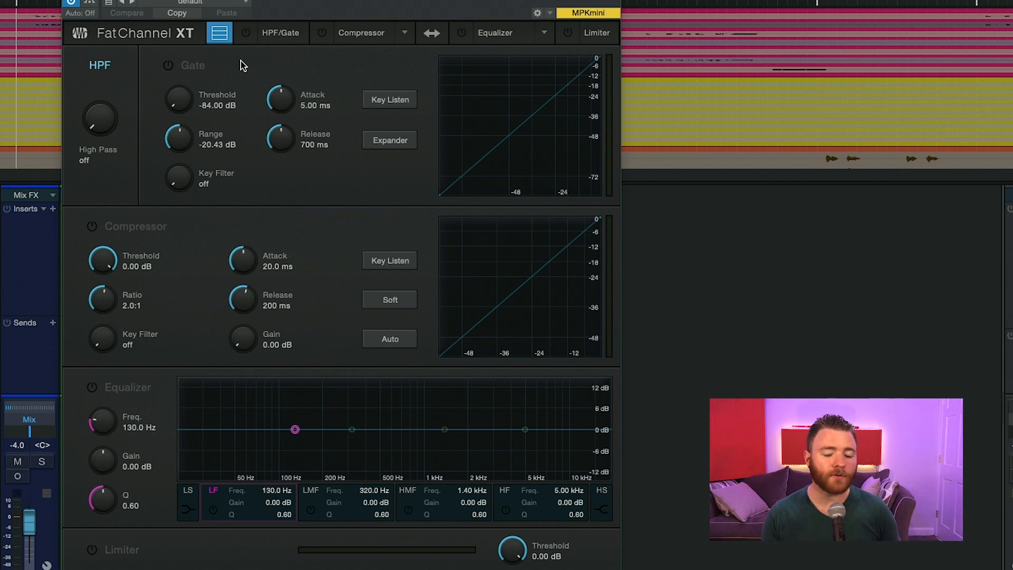
pyautogui.click(444, 429)
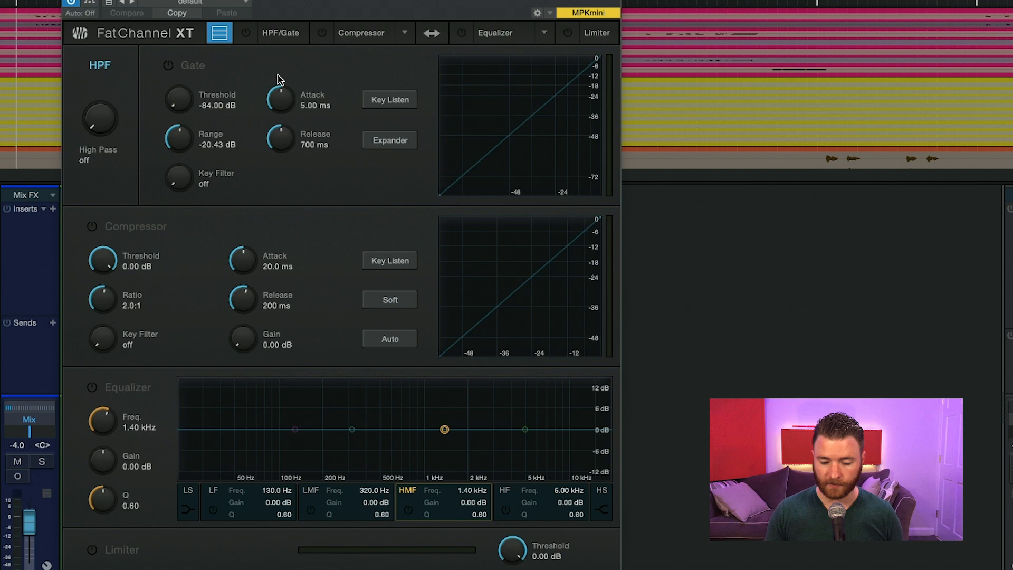
pyautogui.click(404, 32)
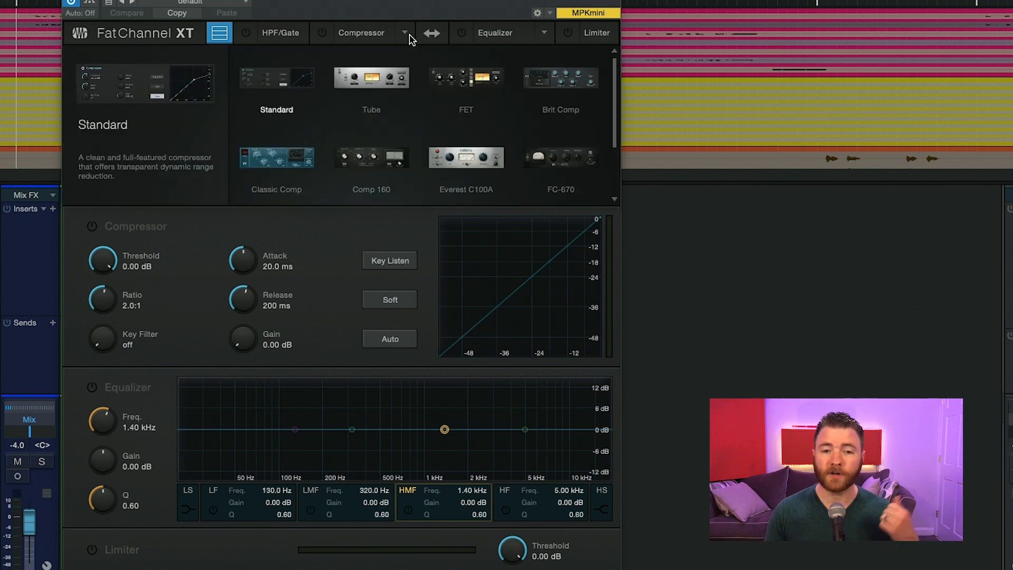
pyautogui.click(370, 77)
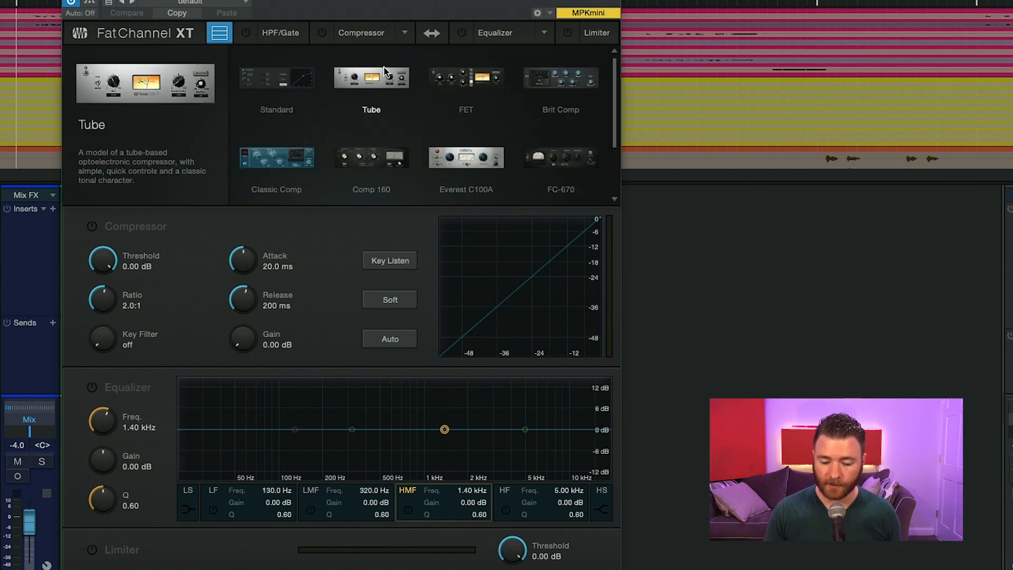
pyautogui.click(466, 77)
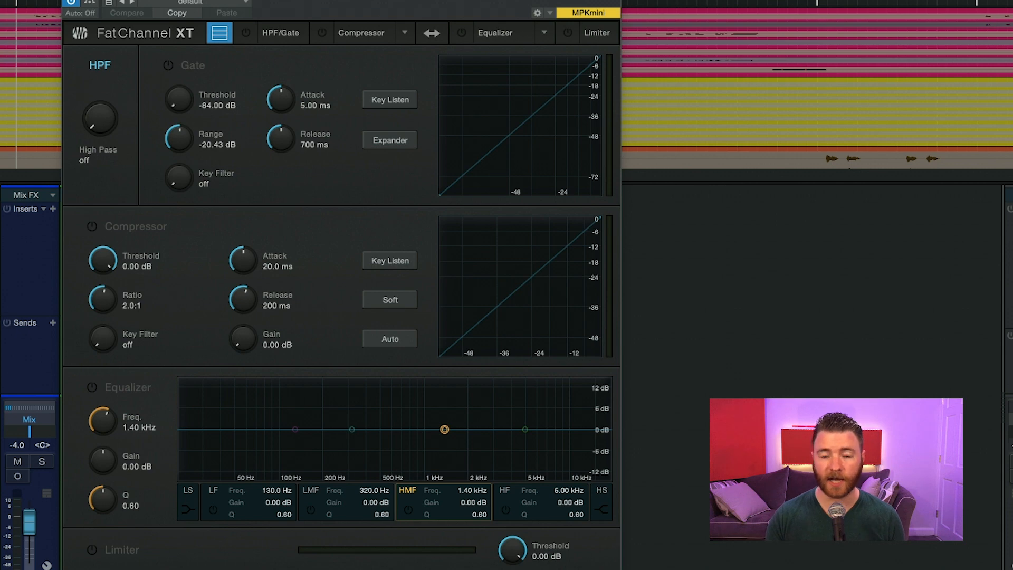
pyautogui.moveTo(584, 239)
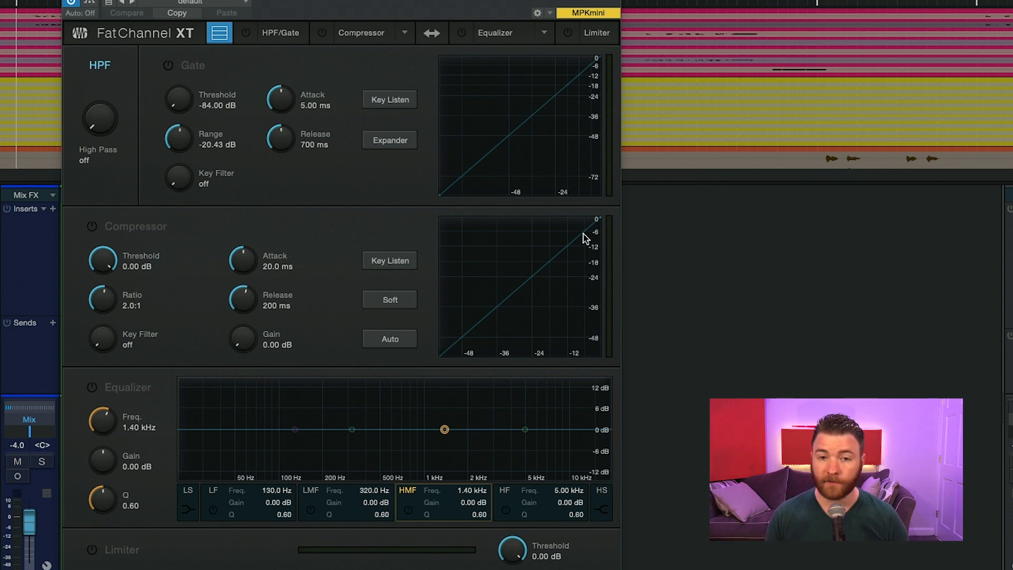
pyautogui.moveTo(557, 214)
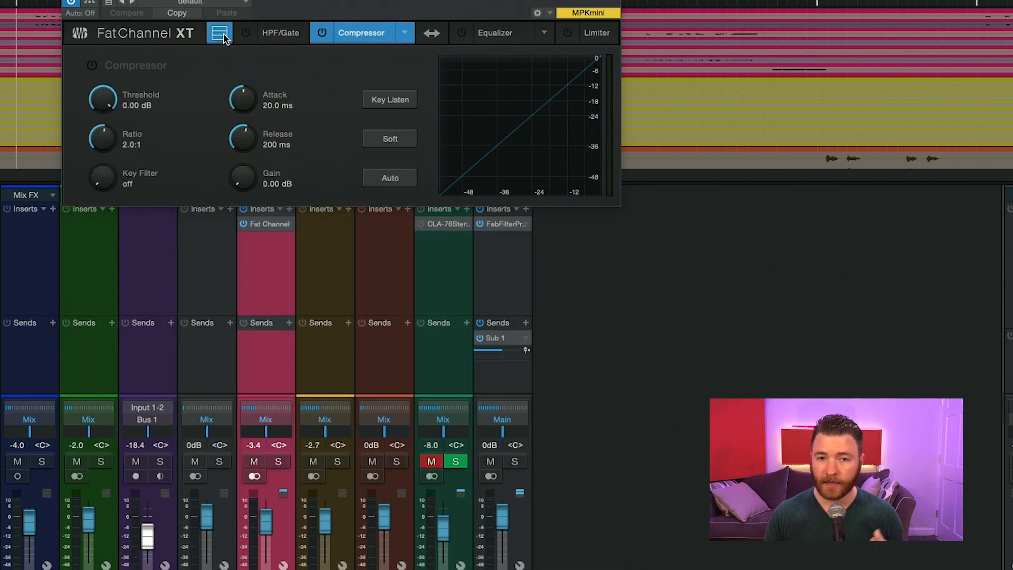
pyautogui.click(219, 33)
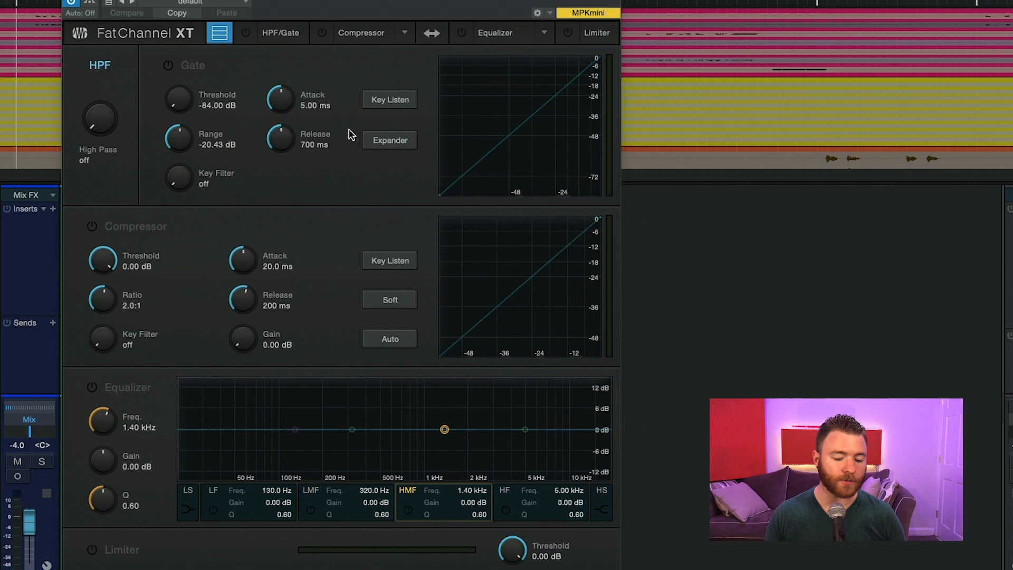
pyautogui.moveTo(251, 34)
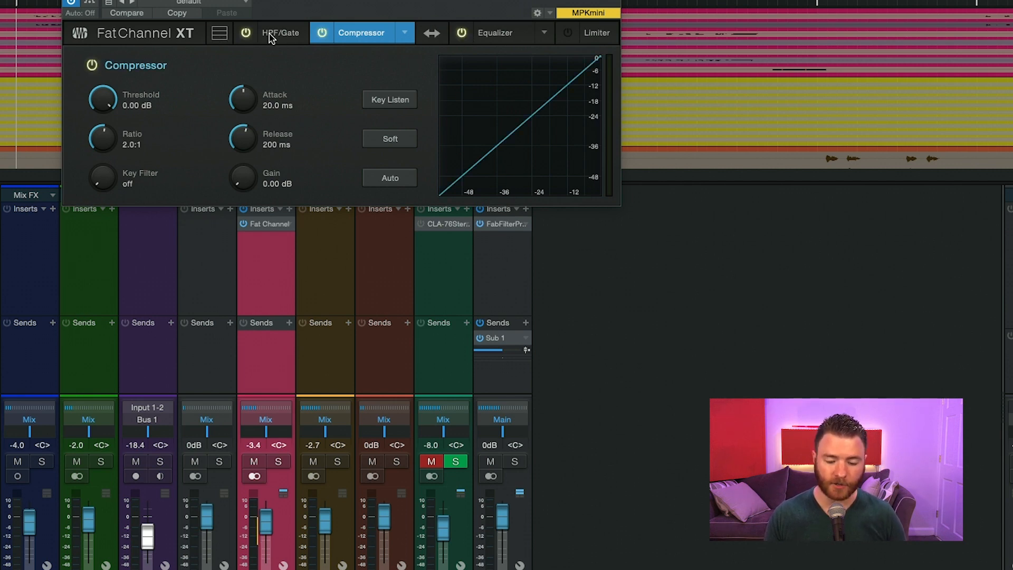
pyautogui.click(496, 33)
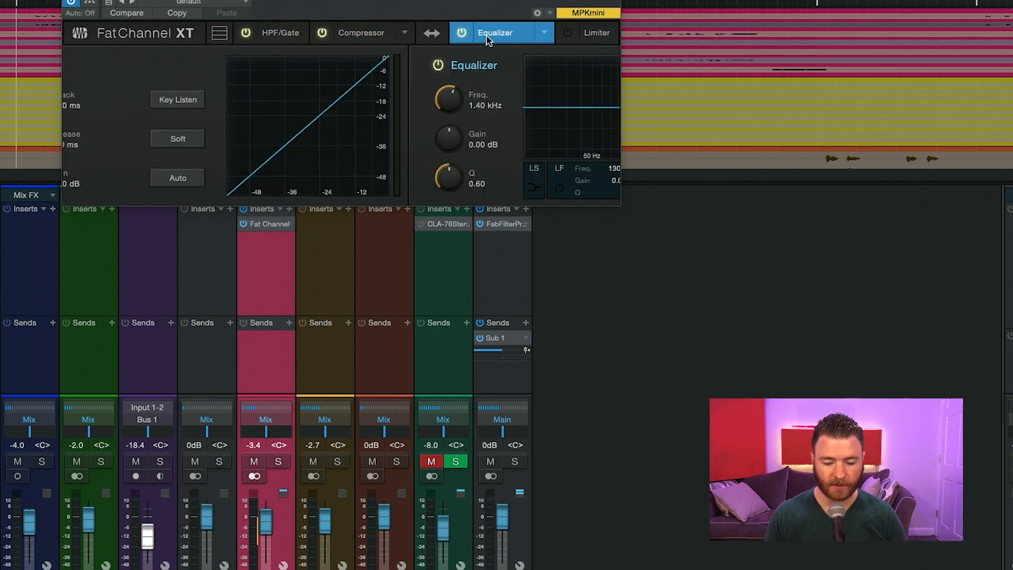
pyautogui.click(495, 32)
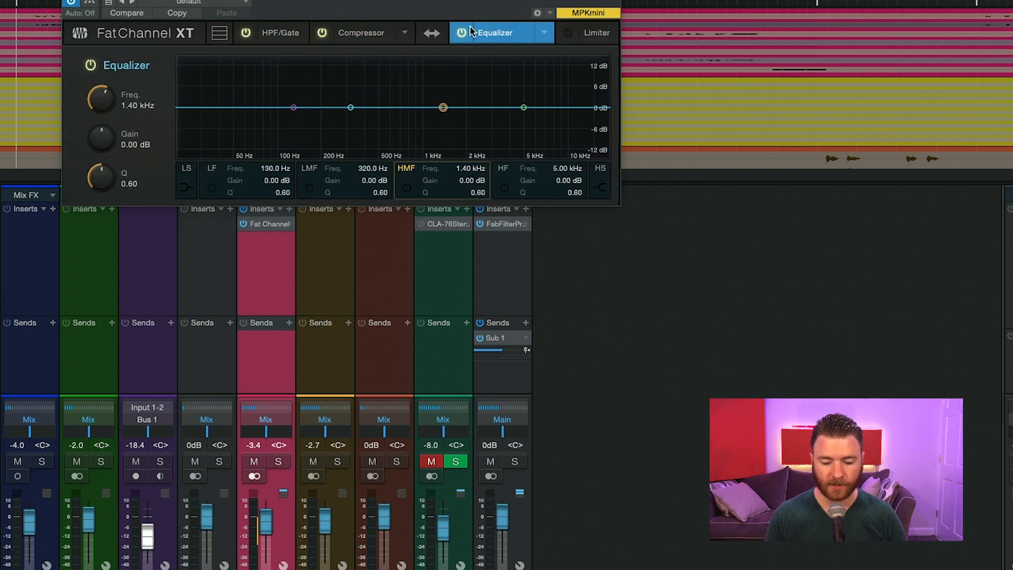
pyautogui.click(281, 32)
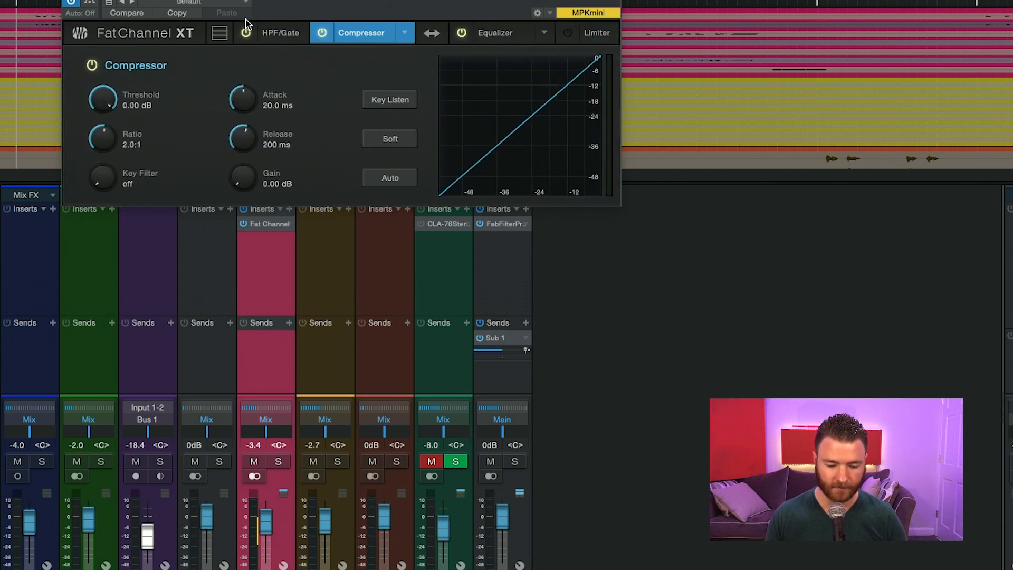
# Show all modules, swap the EQ ahead of the compressor, then restore compressor-first order.
pyautogui.click(219, 32)
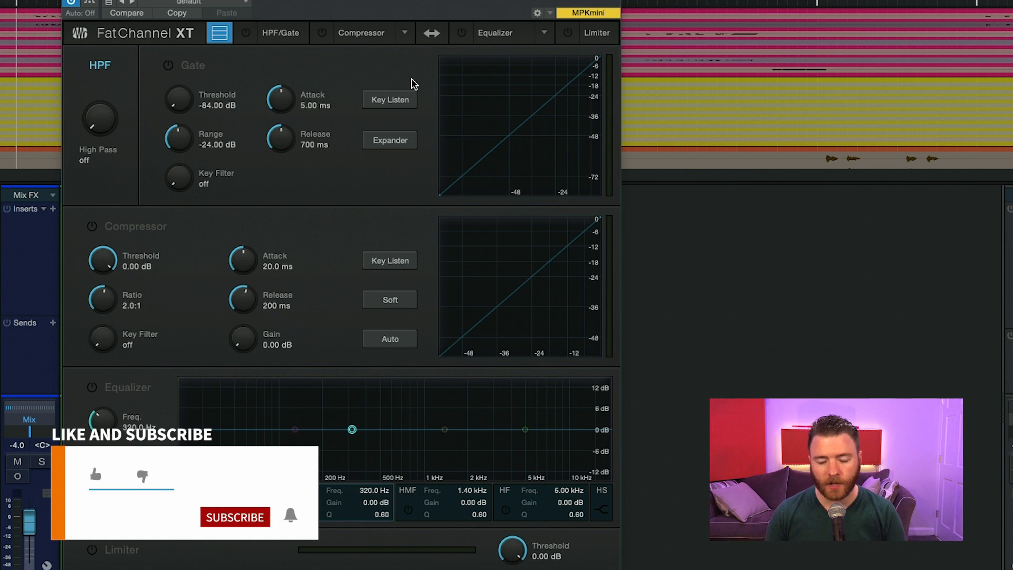
pyautogui.moveTo(364, 73)
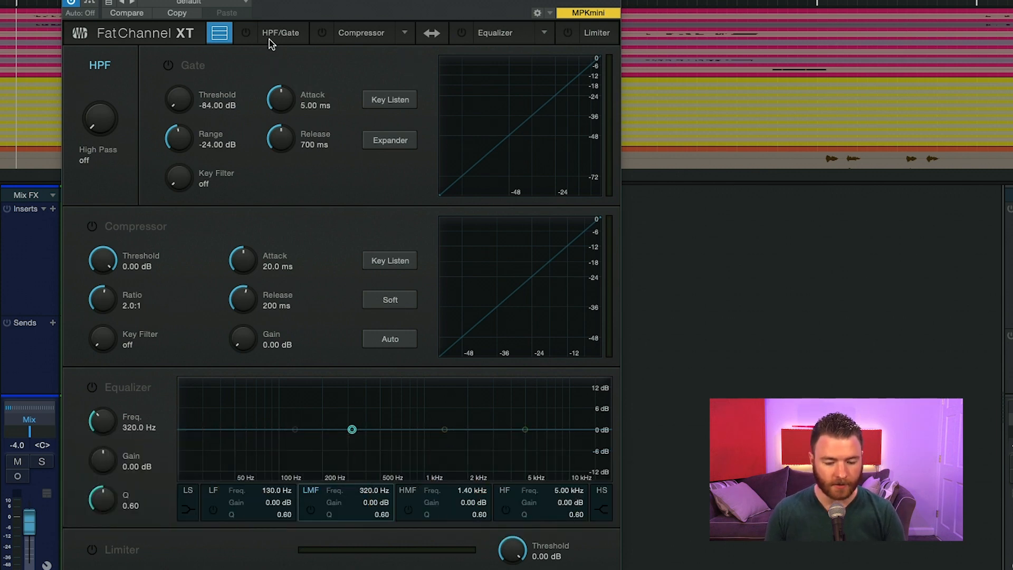
pyautogui.moveTo(298, 51)
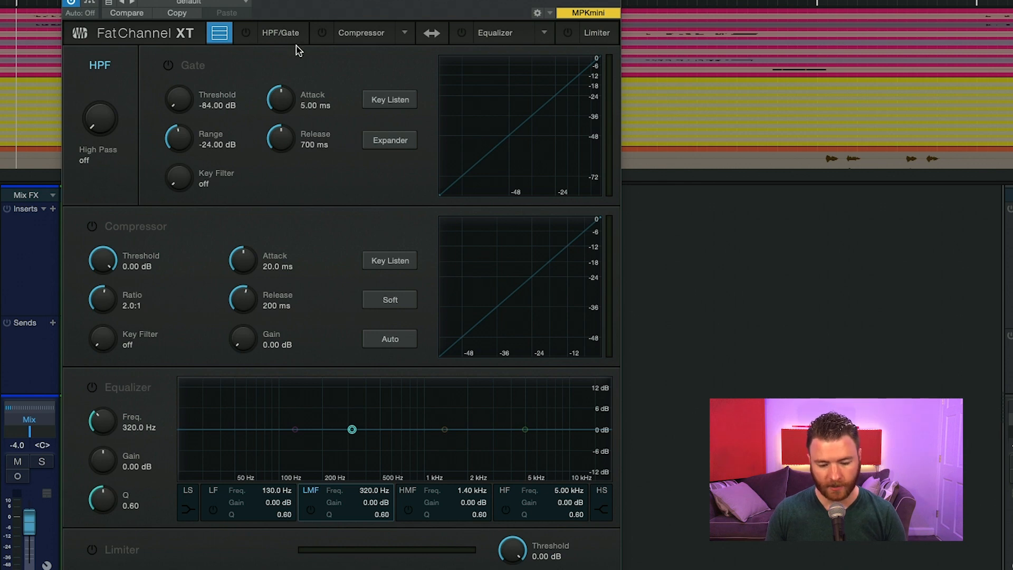
pyautogui.moveTo(316, 28)
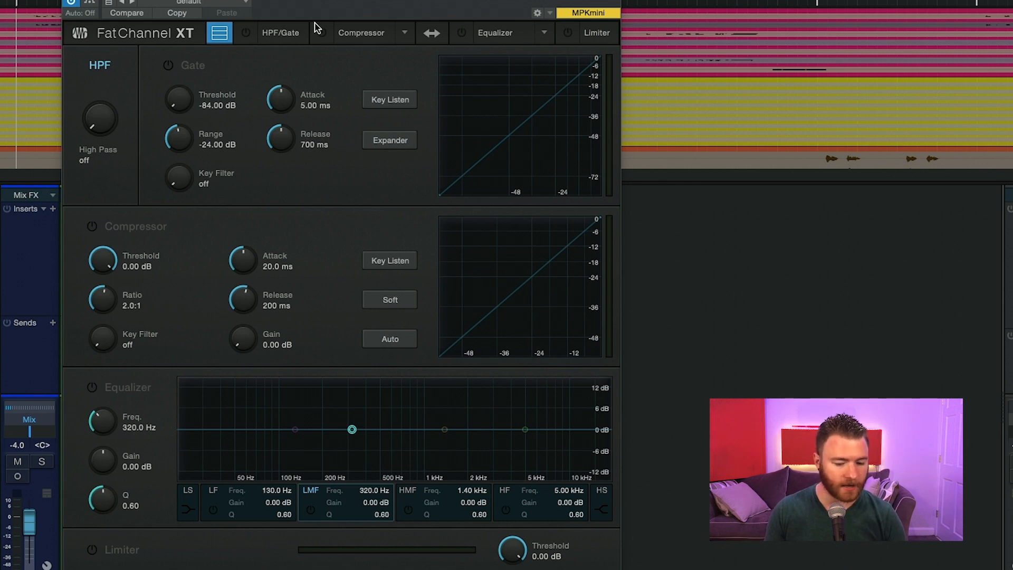
pyautogui.moveTo(600, 44)
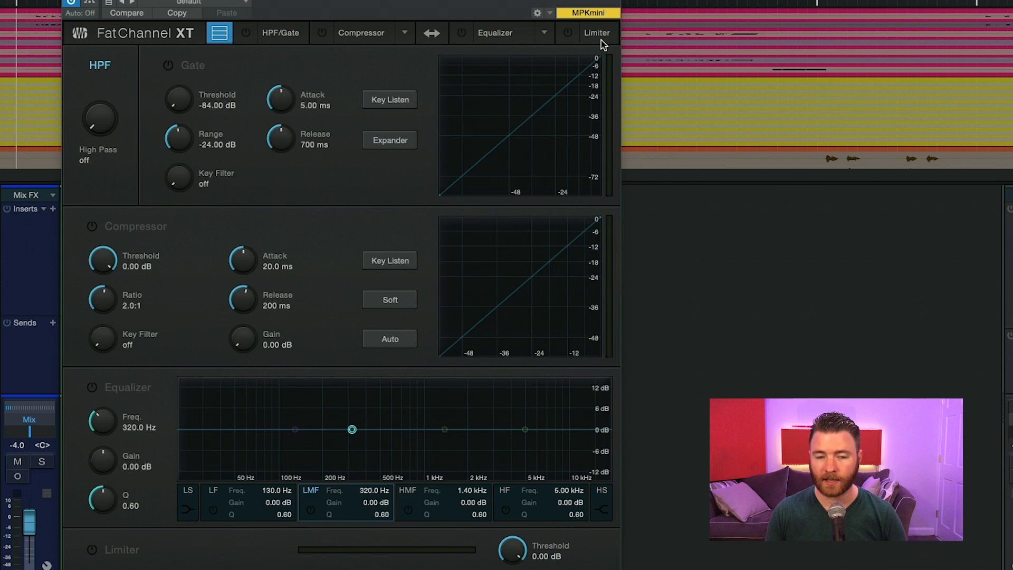
pyautogui.moveTo(432, 33)
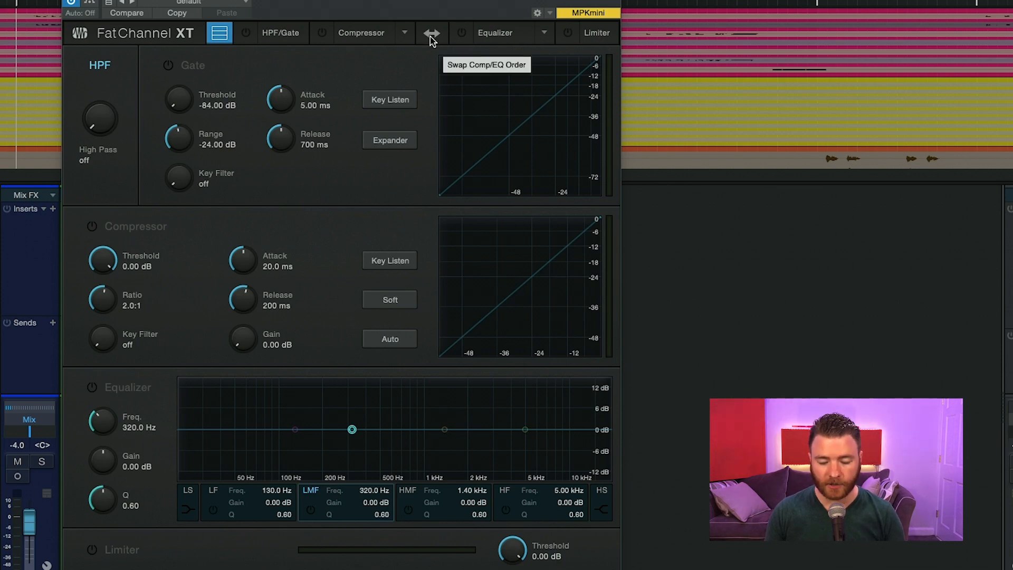
pyautogui.click(432, 32)
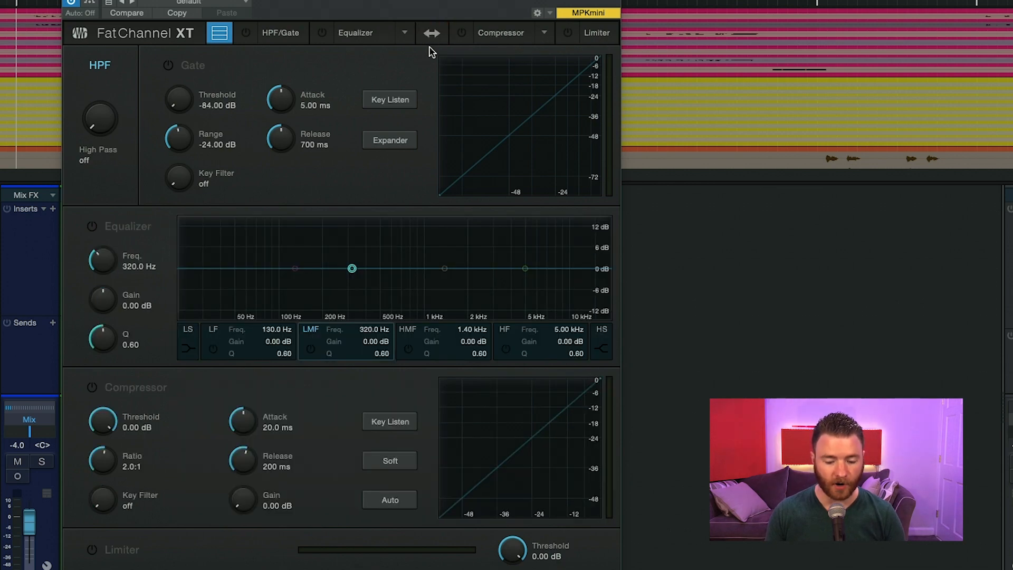
pyautogui.moveTo(431, 33)
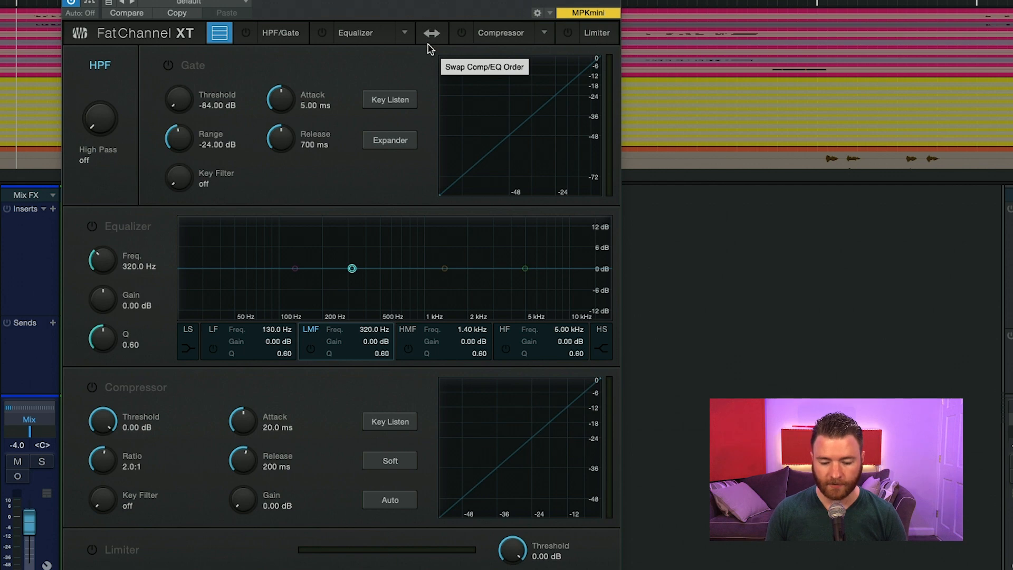
pyautogui.moveTo(438, 2)
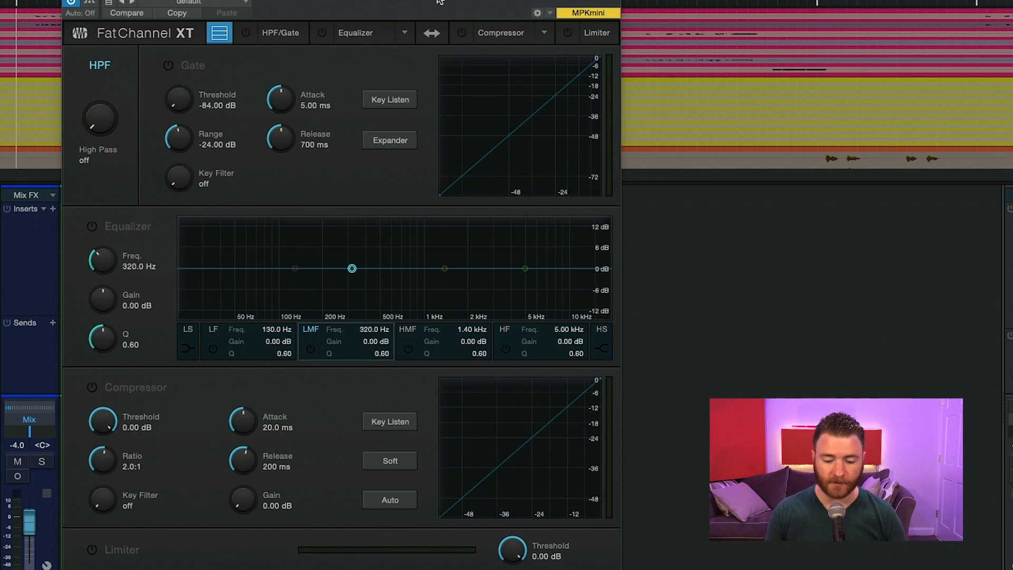
pyautogui.moveTo(486, 33)
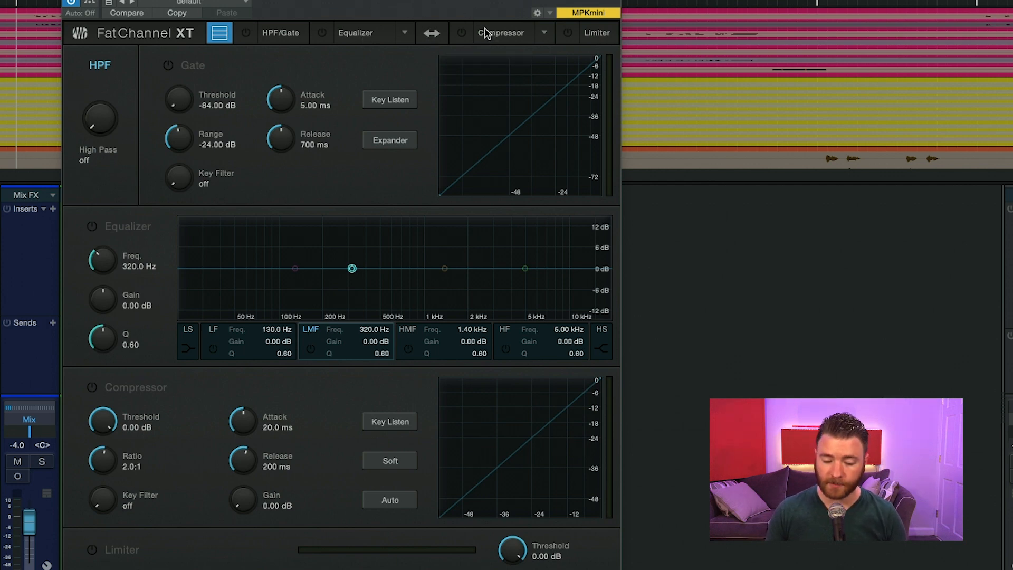
pyautogui.click(432, 33)
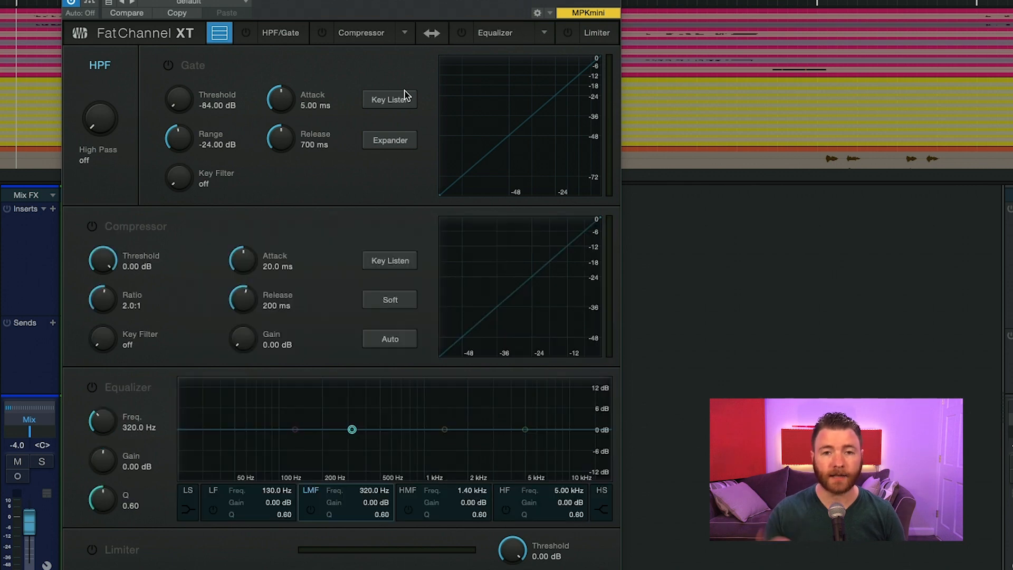
pyautogui.moveTo(416, 85)
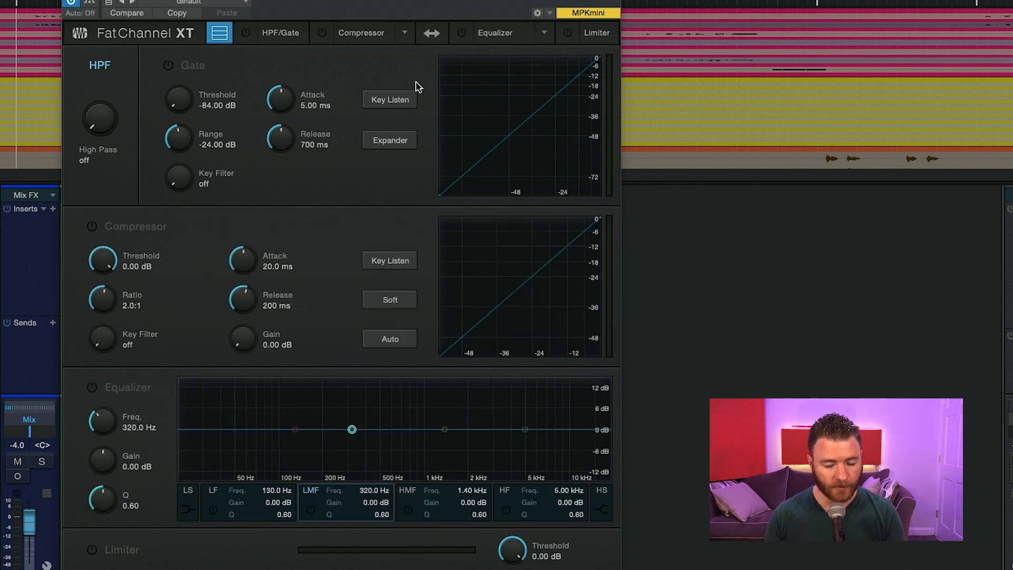
pyautogui.moveTo(286, 49)
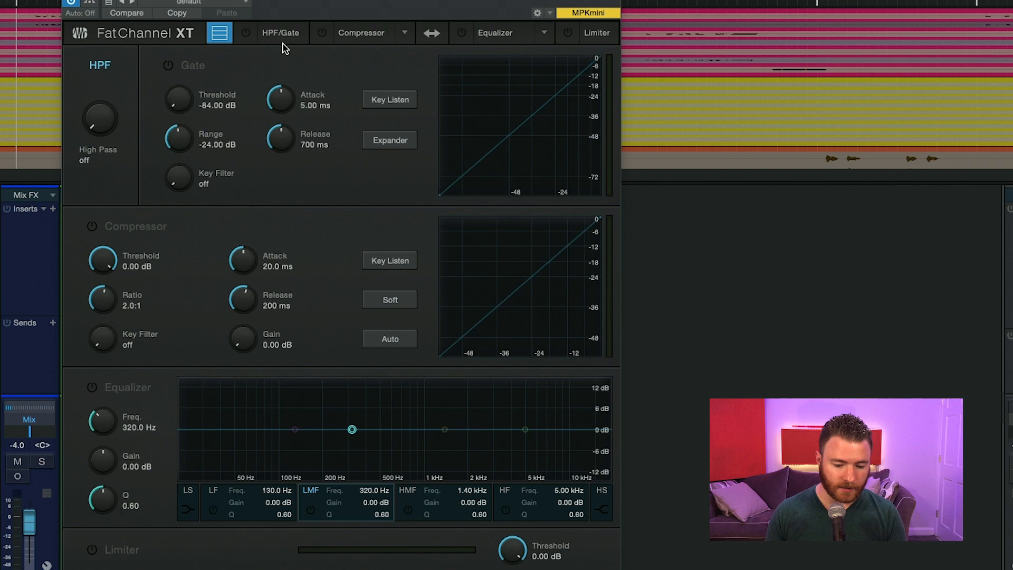
pyautogui.moveTo(242, 62)
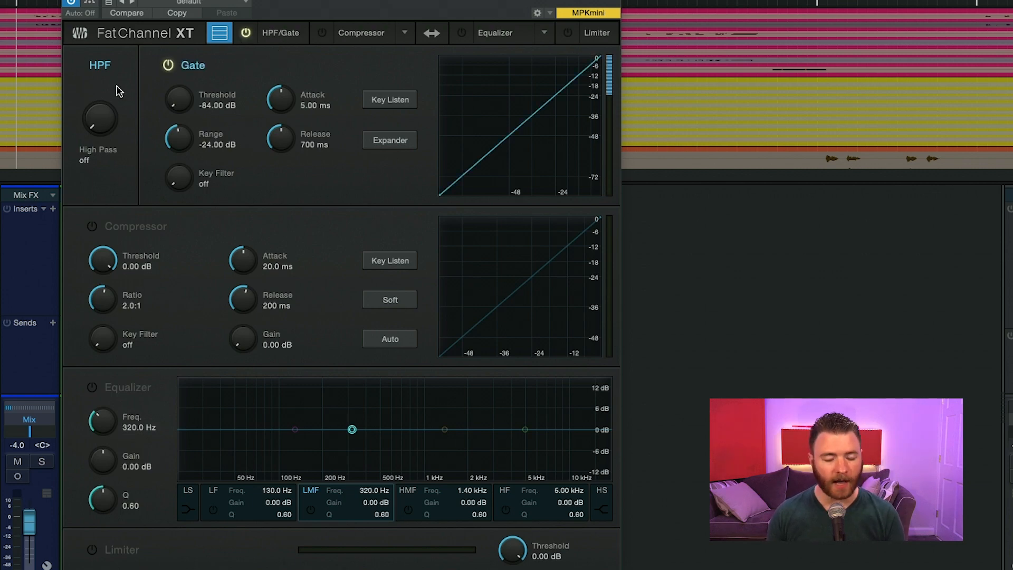
pyautogui.moveTo(86, 112)
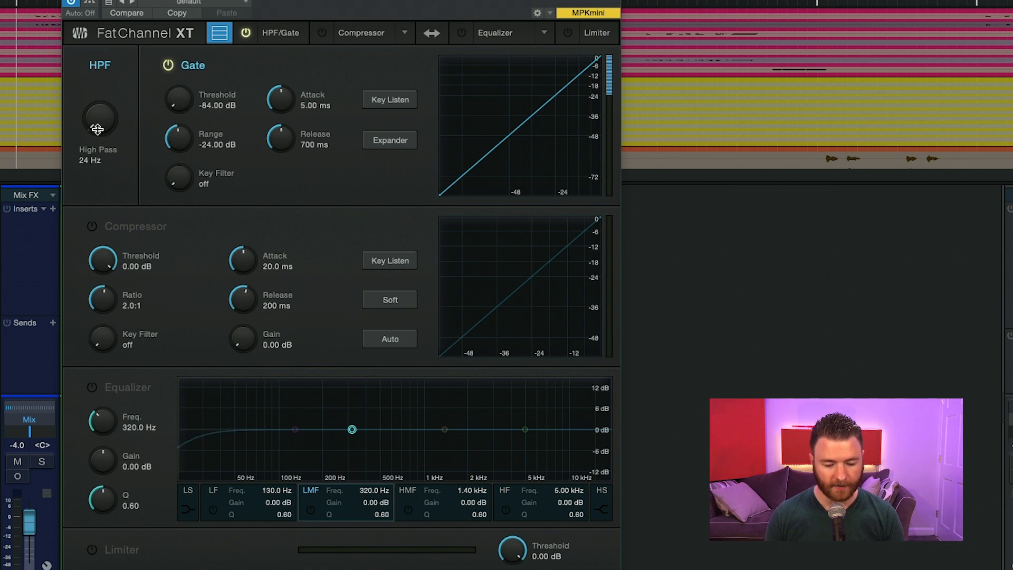
pyautogui.moveTo(99, 122); pyautogui.dragTo(99, 91)
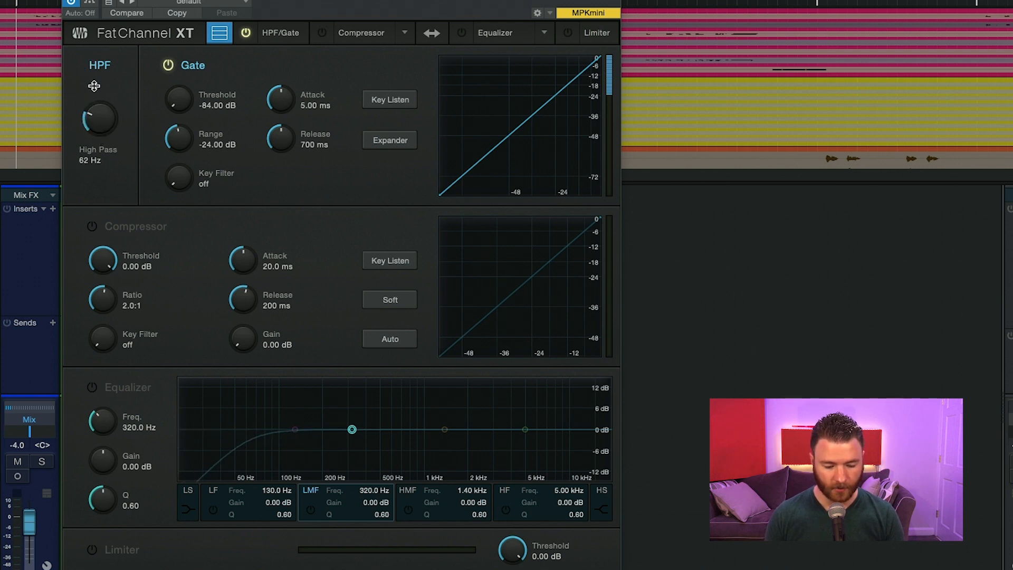
pyautogui.moveTo(99, 119); pyautogui.dragTo(99, 128)
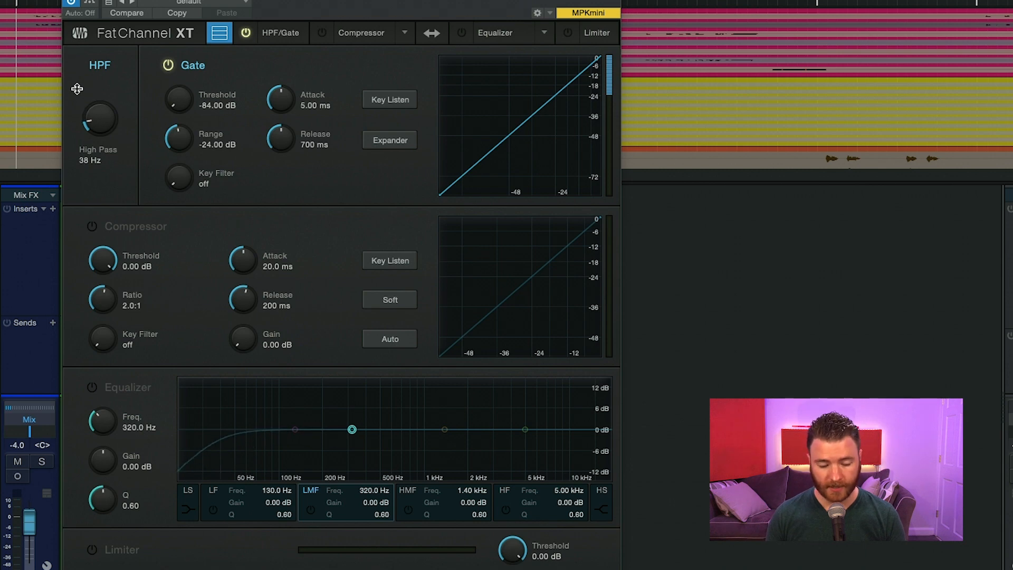
pyautogui.moveTo(99, 122); pyautogui.dragTo(99, 110)
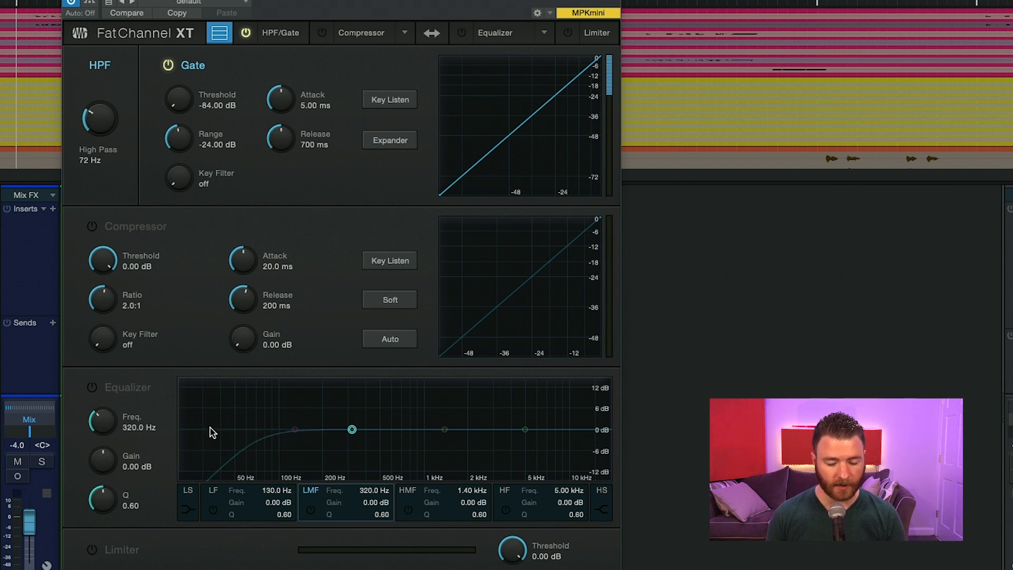
pyautogui.moveTo(322, 441)
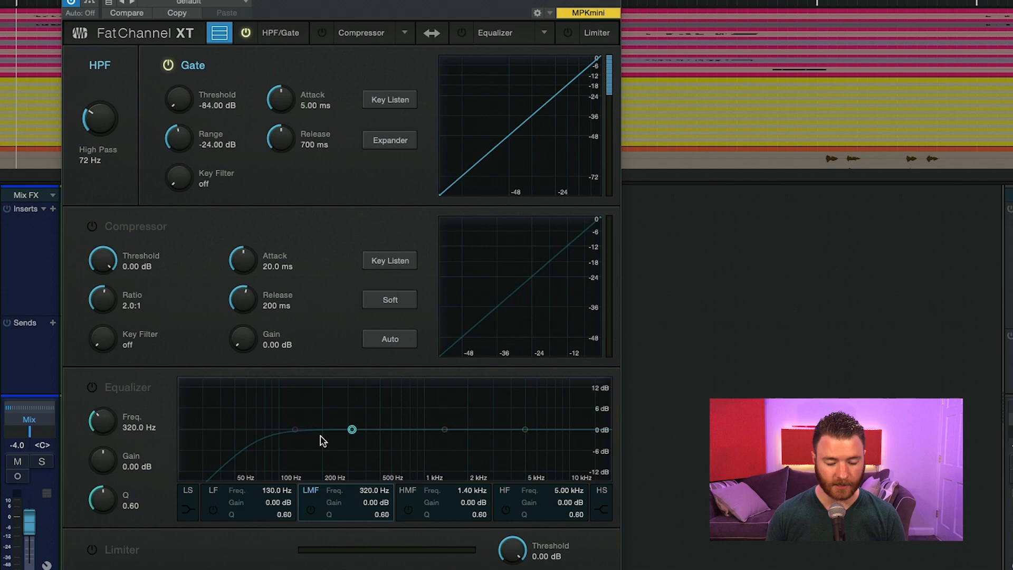
pyautogui.click(295, 429)
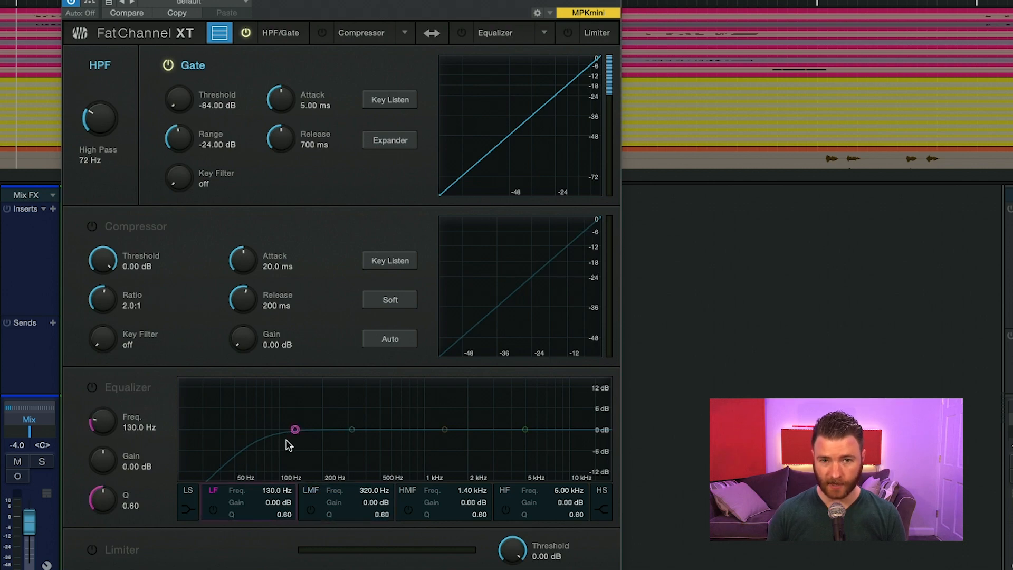
pyautogui.moveTo(222, 80)
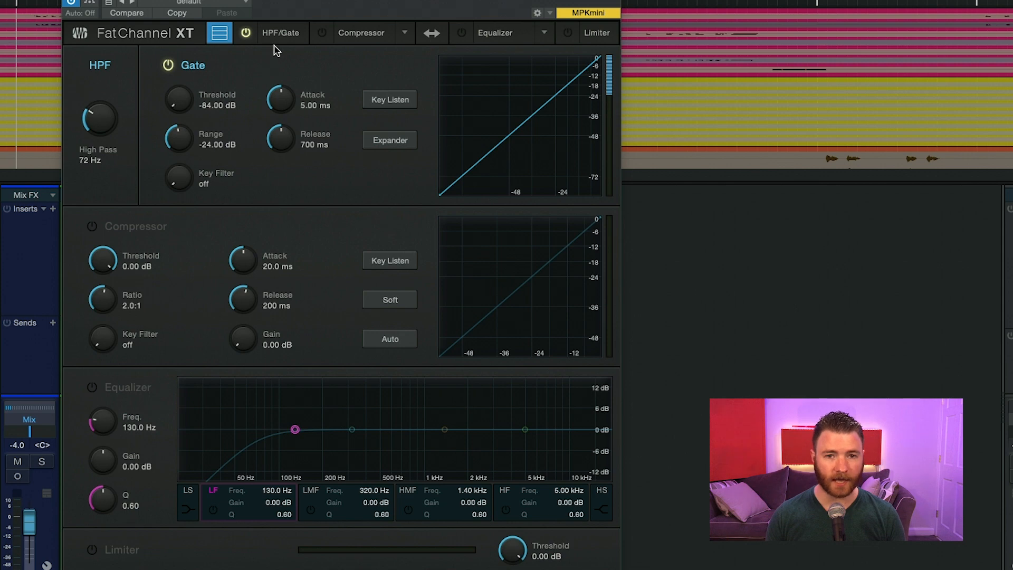
pyautogui.moveTo(88, 85)
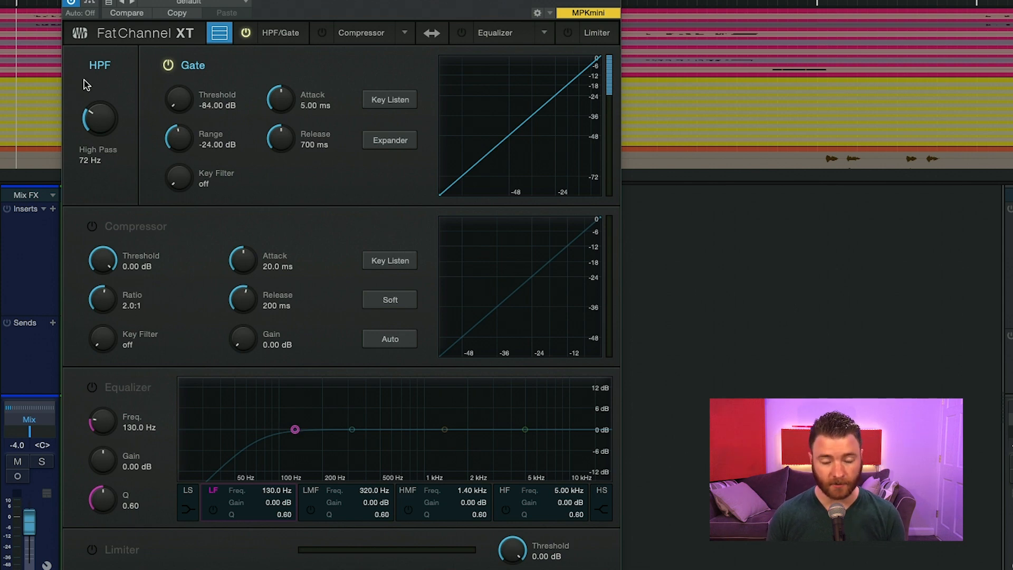
pyautogui.moveTo(213, 66)
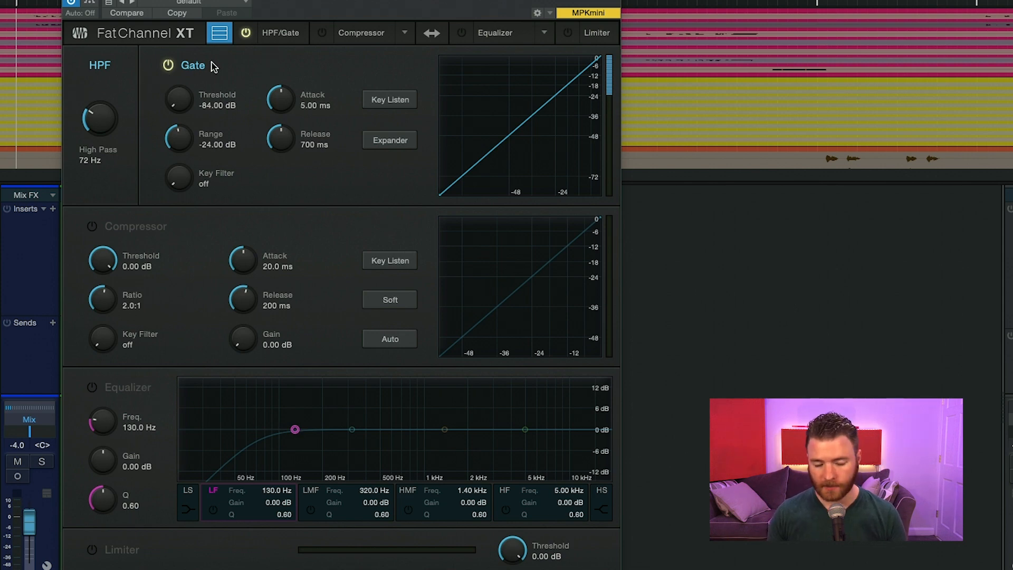
pyautogui.moveTo(262, 79)
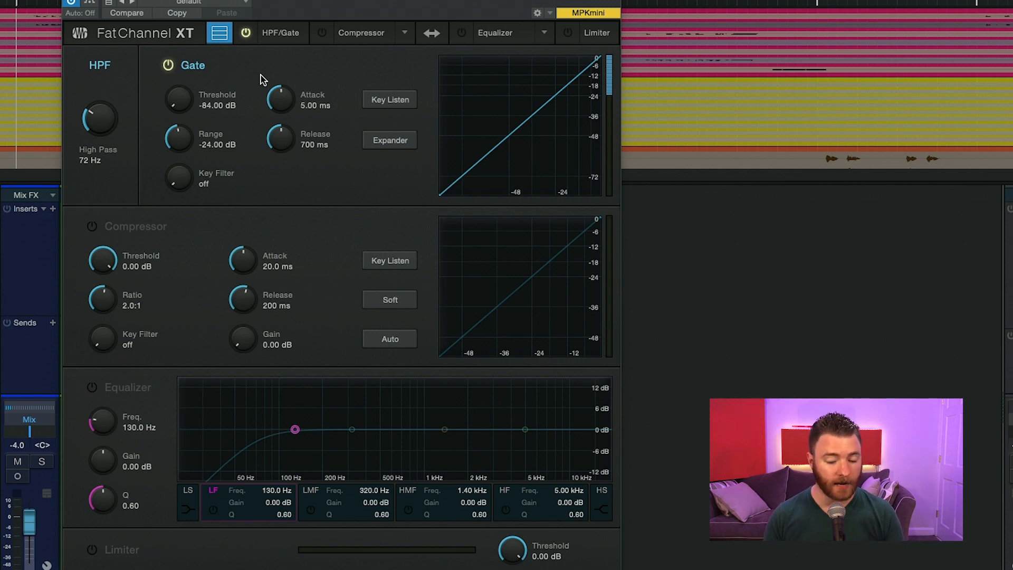
pyautogui.moveTo(297, 131)
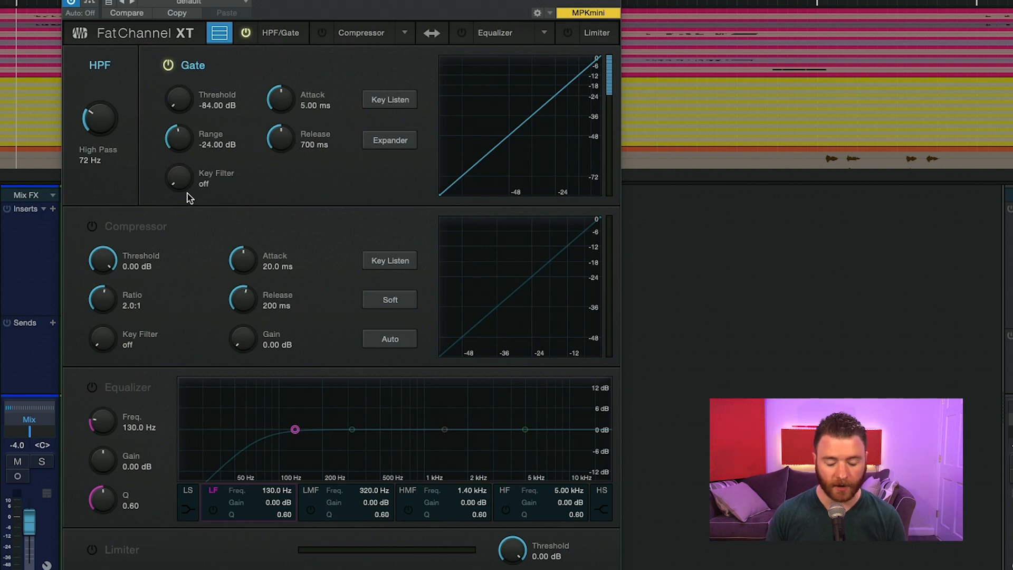
pyautogui.moveTo(180, 136)
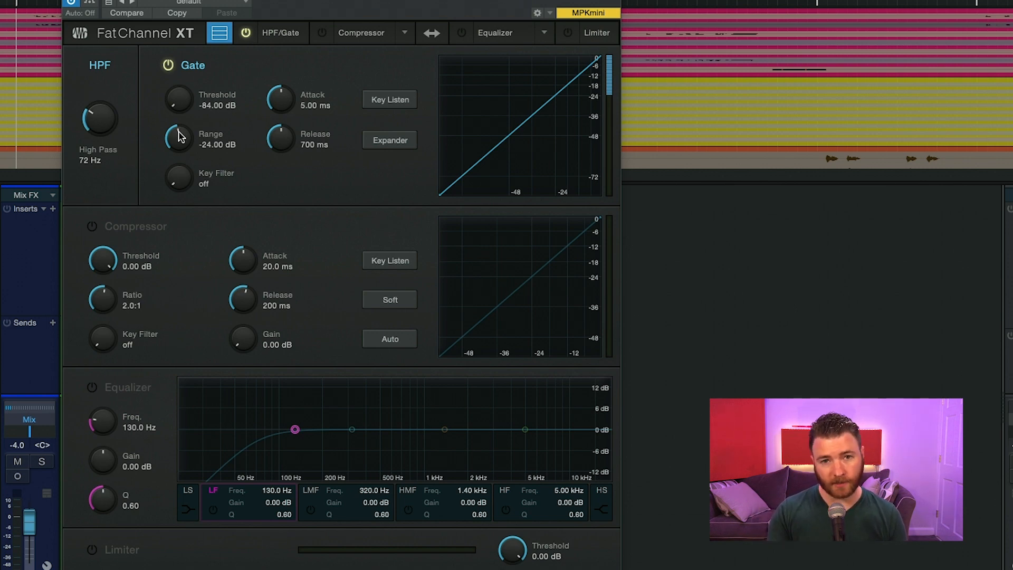
pyautogui.moveTo(281, 180)
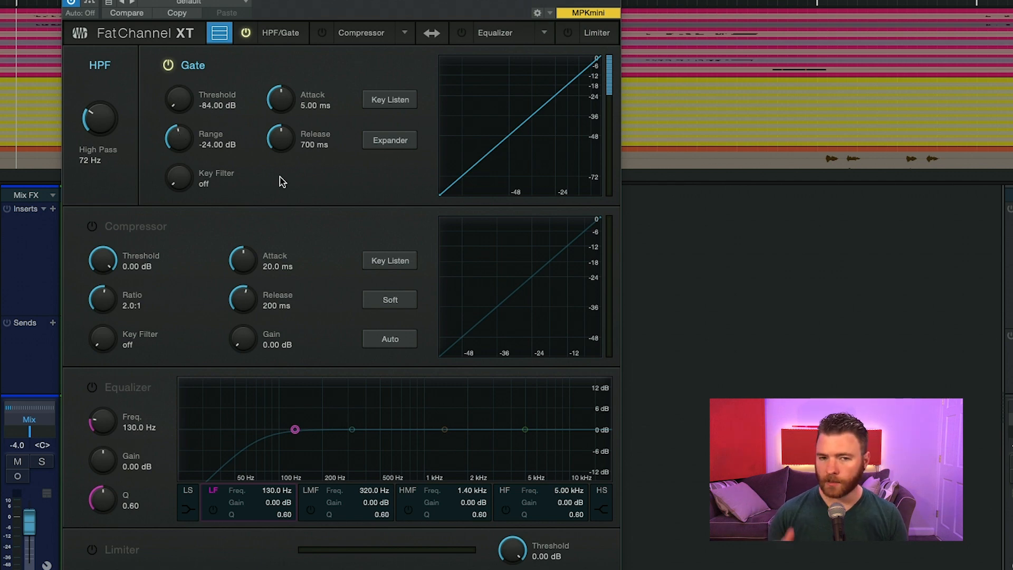
pyautogui.moveTo(332, 132)
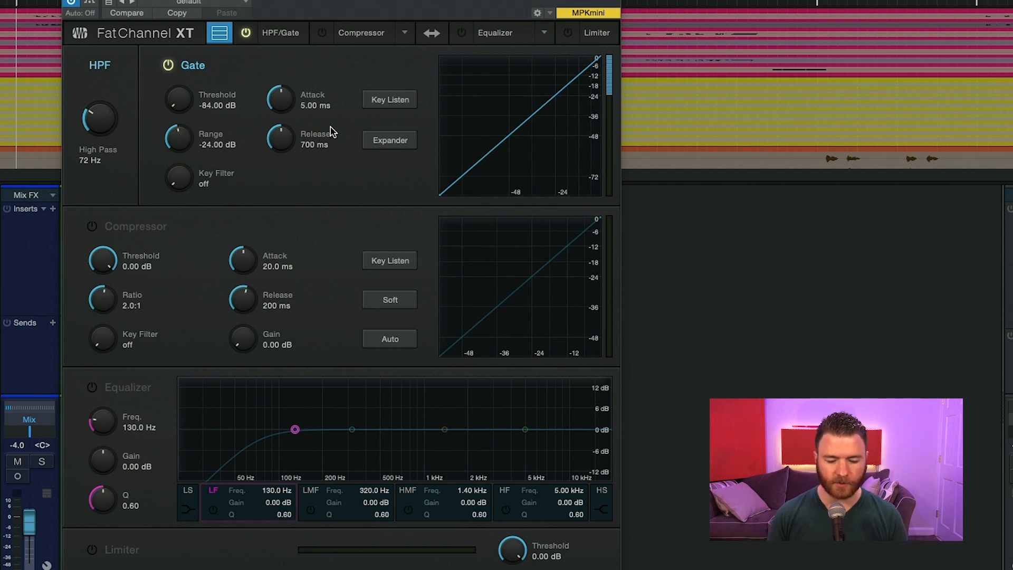
pyautogui.moveTo(390, 99)
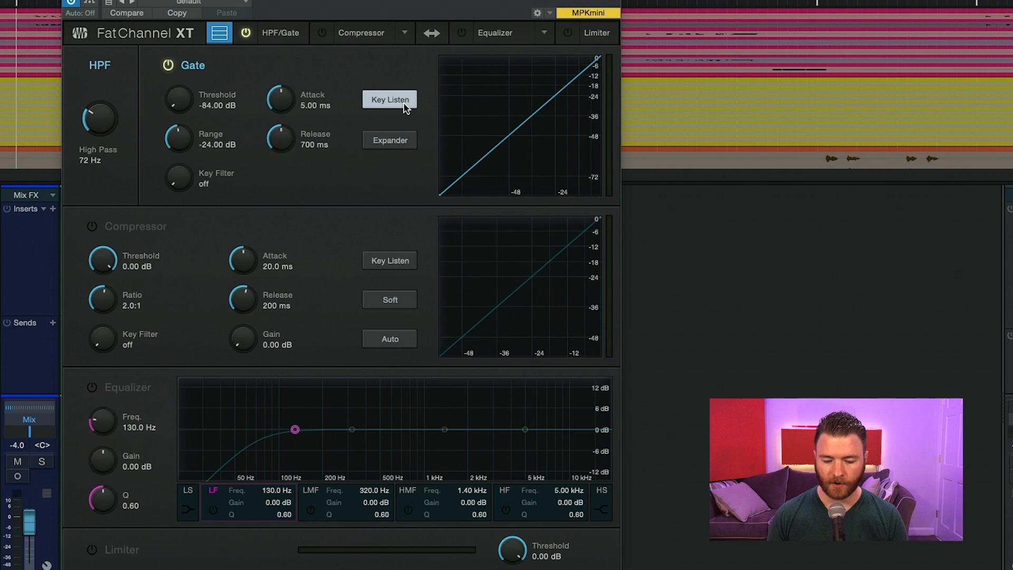
# Raise the gate key filter from off to about 73 Hz.
pyautogui.moveTo(179, 179); pyautogui.dragTo(179, 162)
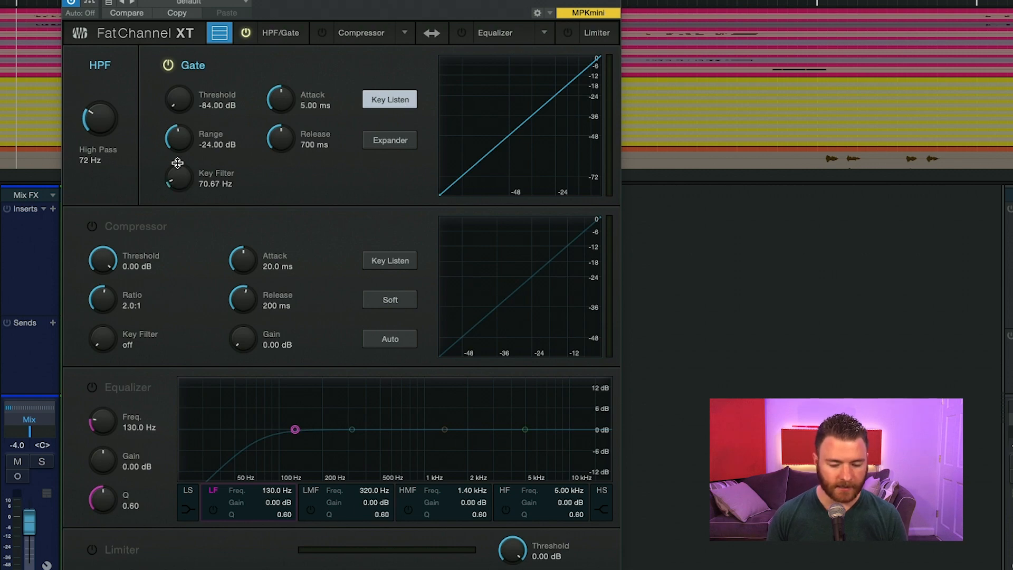
pyautogui.moveTo(177, 179); pyautogui.dragTo(181, 142)
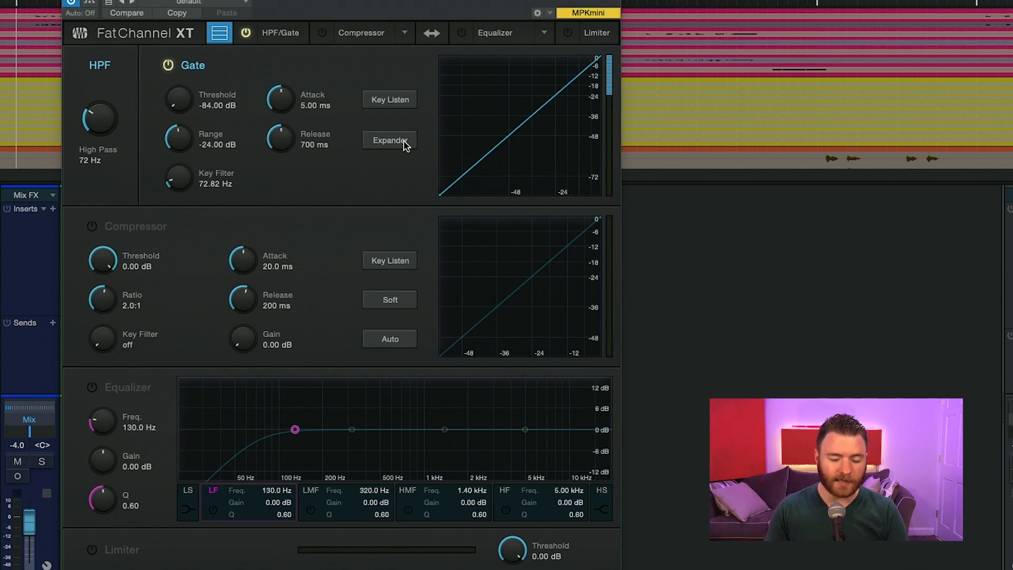
pyautogui.moveTo(216, 153)
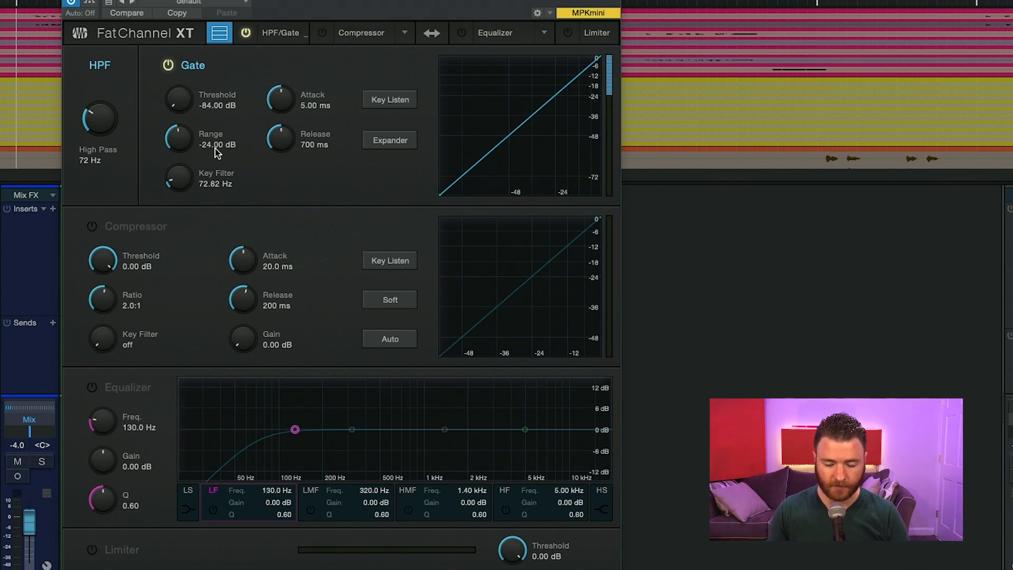
pyautogui.click(389, 141)
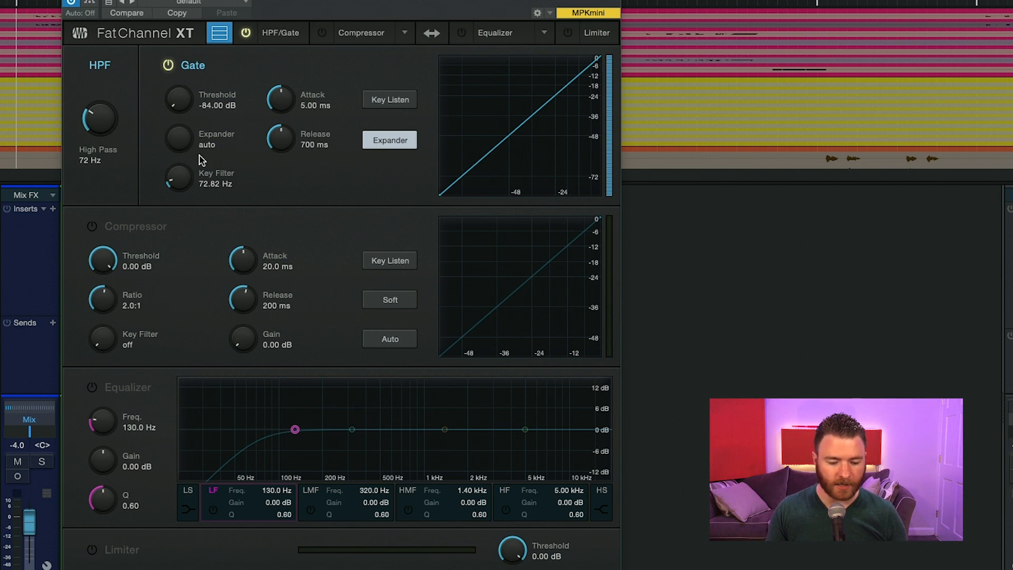
pyautogui.moveTo(212, 154)
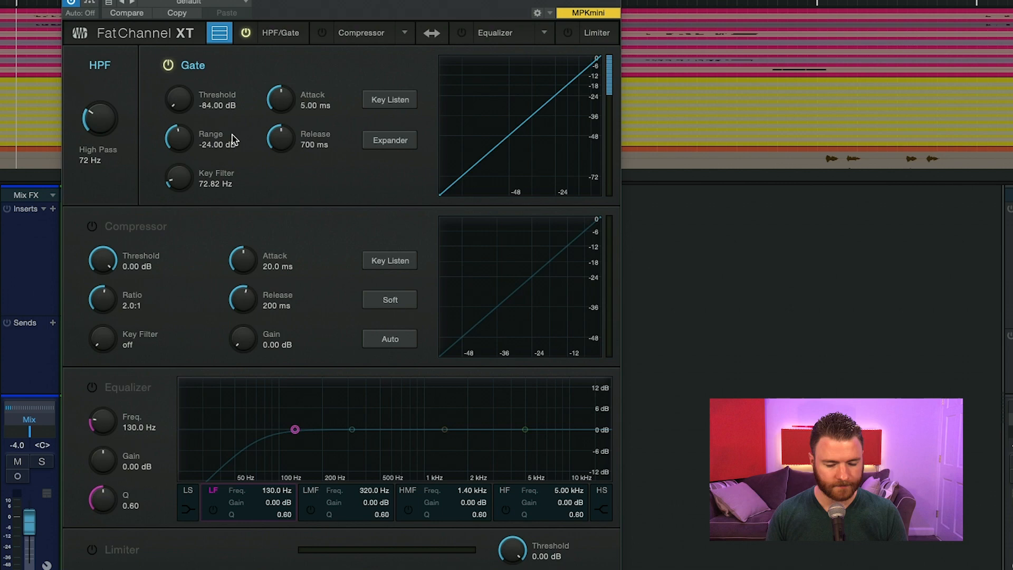
pyautogui.moveTo(196, 260)
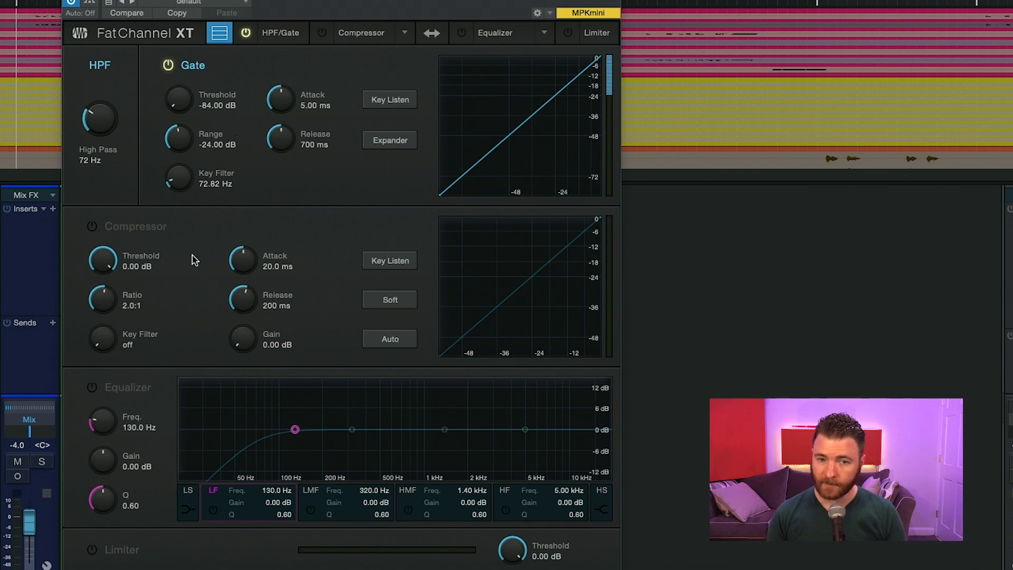
pyautogui.moveTo(186, 251)
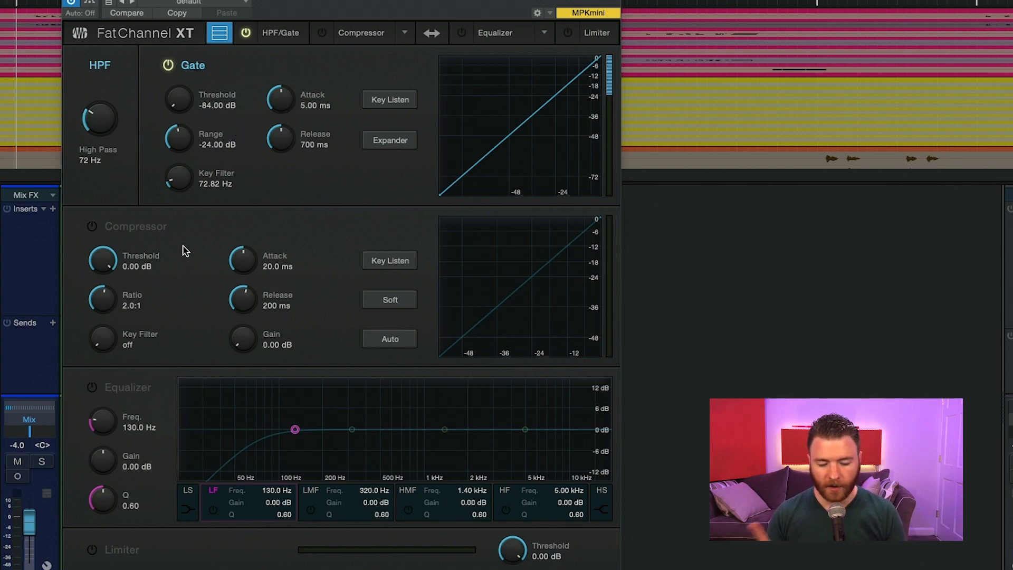
# Enable the compressor at about -27.7 dB threshold, trying auto attack/release and returning to manual.
pyautogui.click(91, 226)
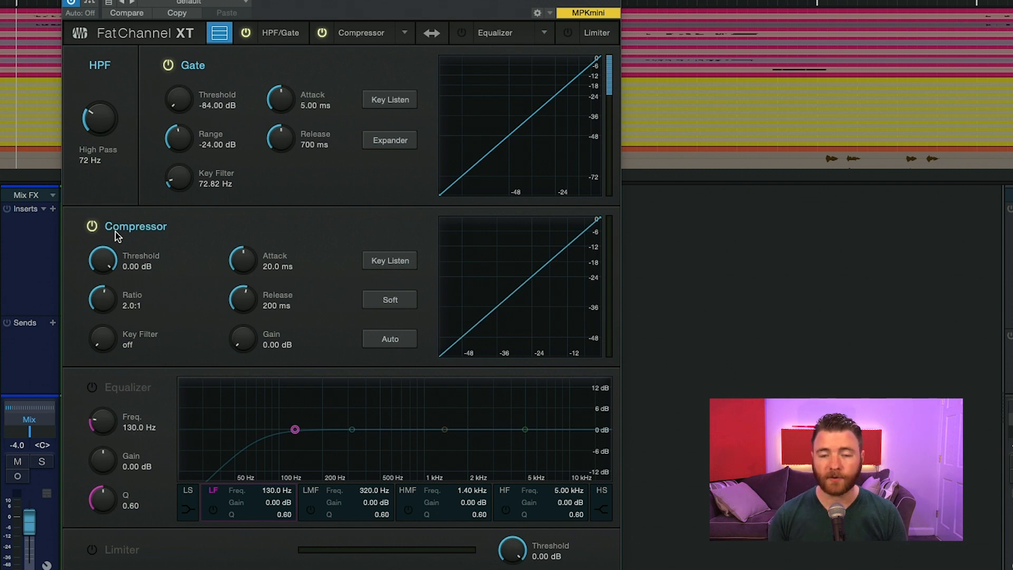
pyautogui.moveTo(105, 285)
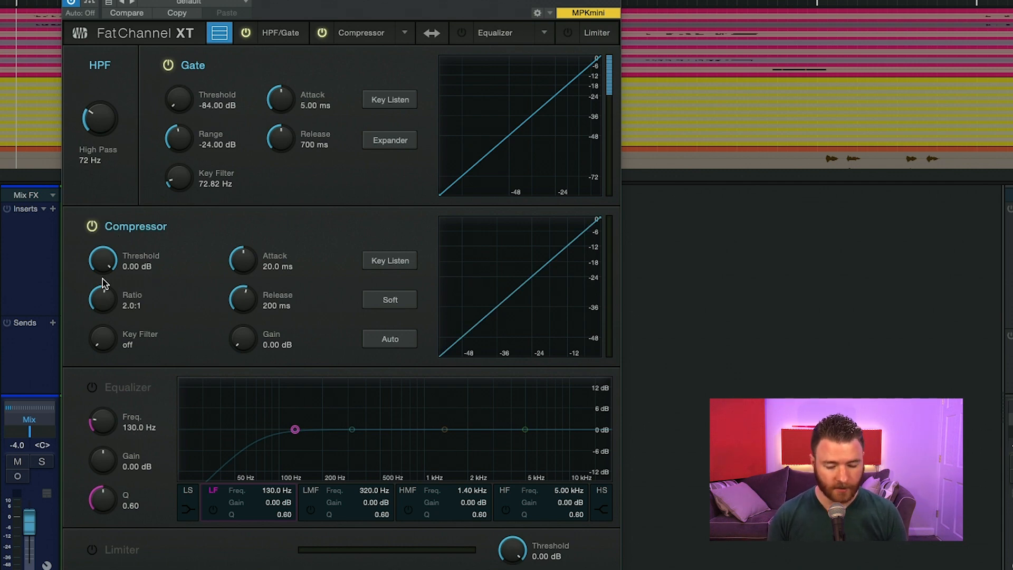
pyautogui.moveTo(170, 267)
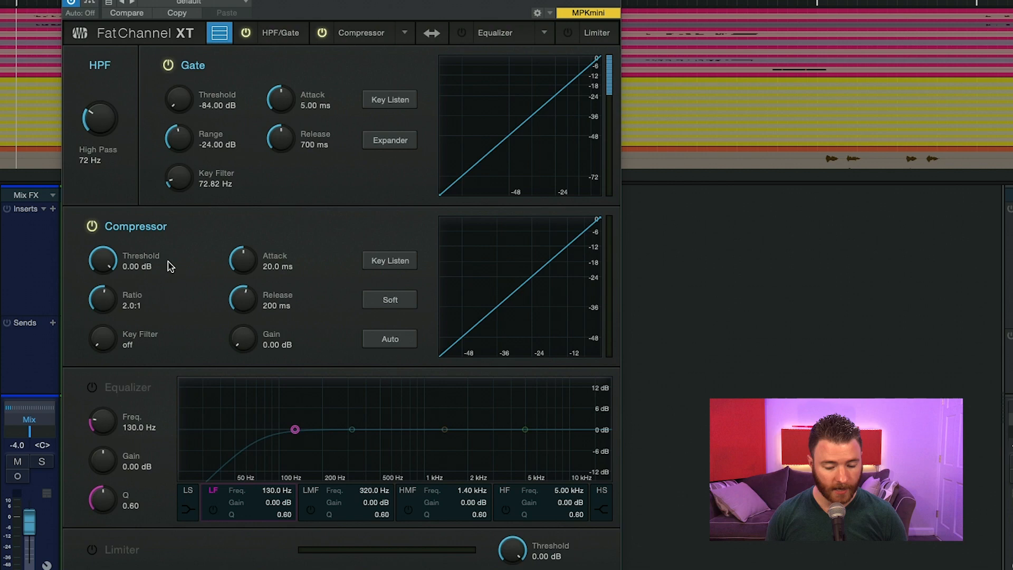
pyautogui.moveTo(131, 355)
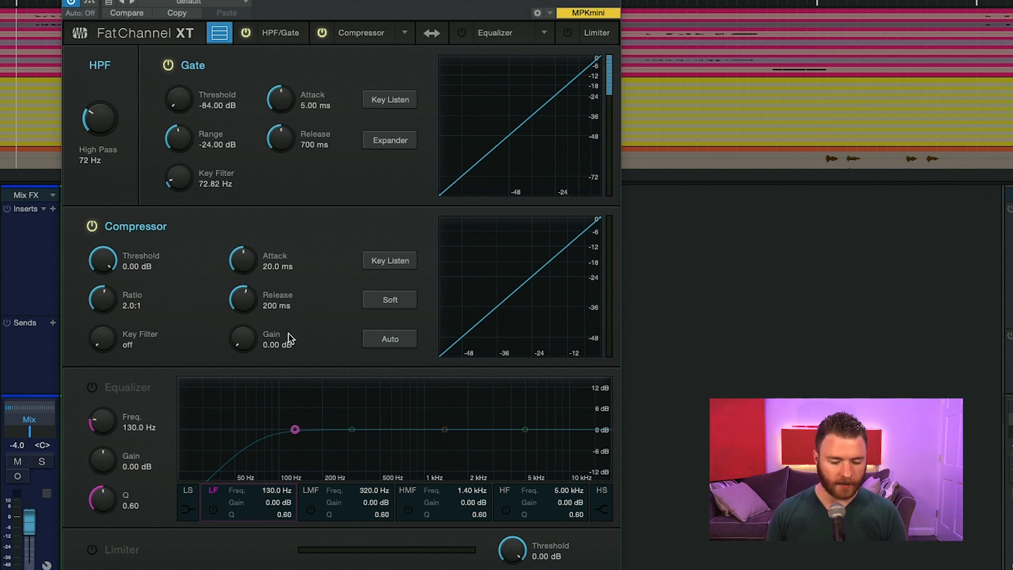
pyautogui.moveTo(271, 358)
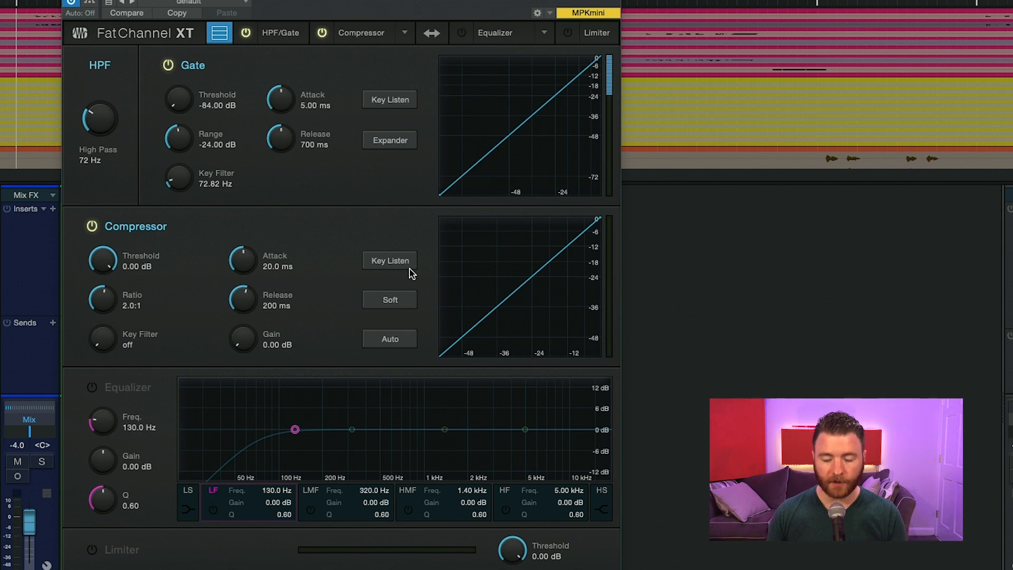
pyautogui.moveTo(391, 271)
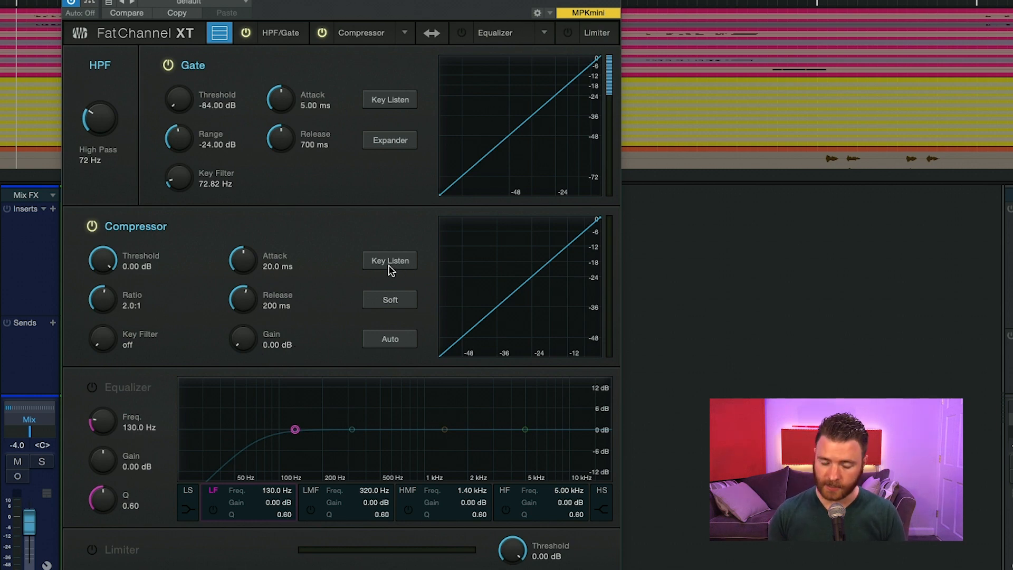
pyautogui.moveTo(93, 329)
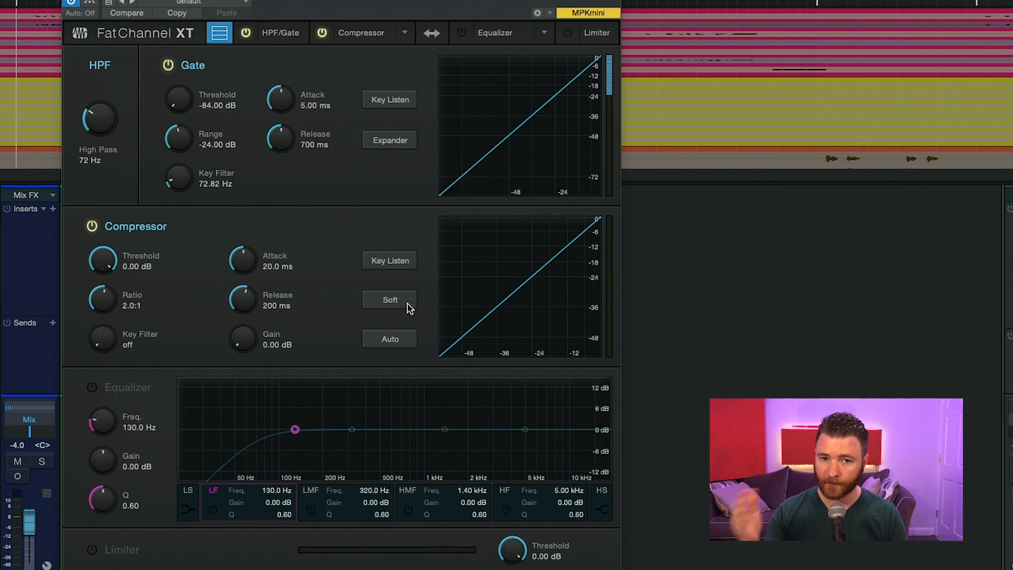
pyautogui.click(390, 299)
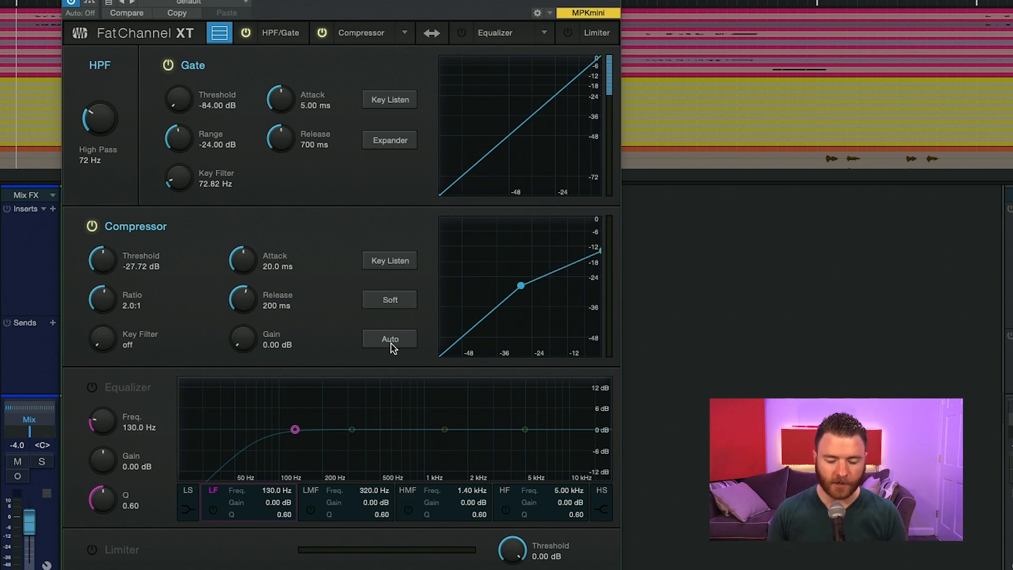
pyautogui.click(390, 339)
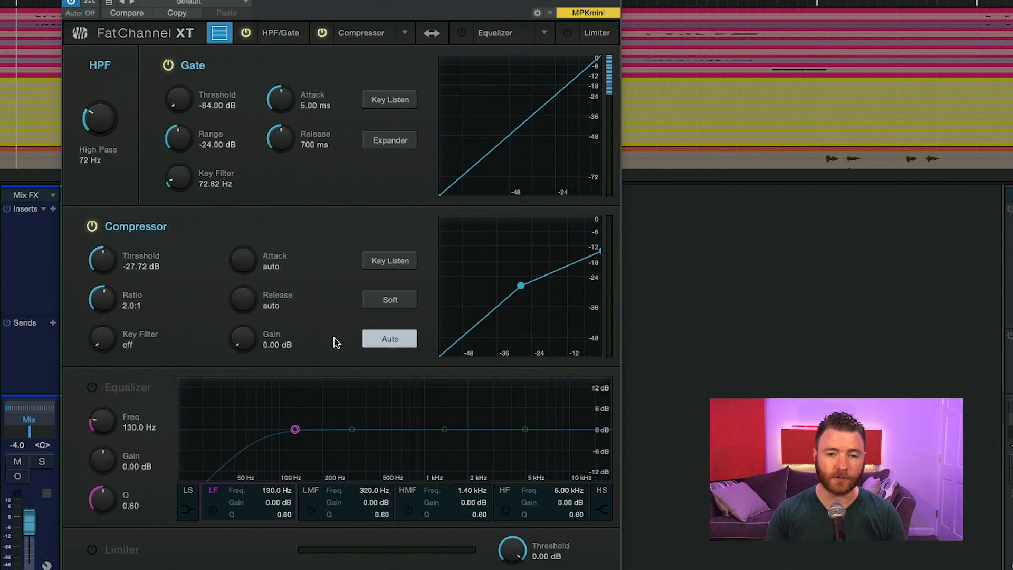
pyautogui.moveTo(339, 333)
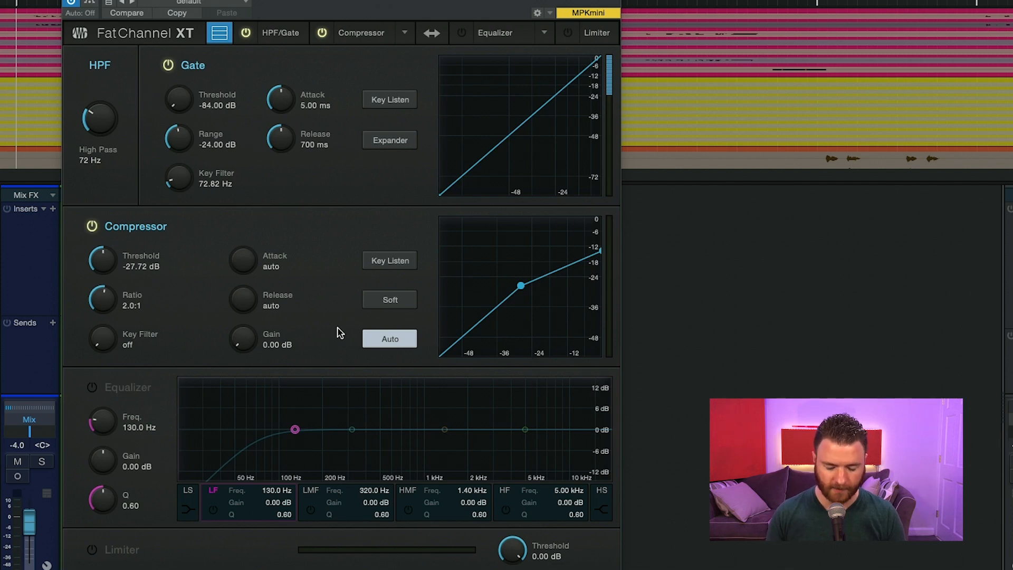
pyautogui.click(389, 339)
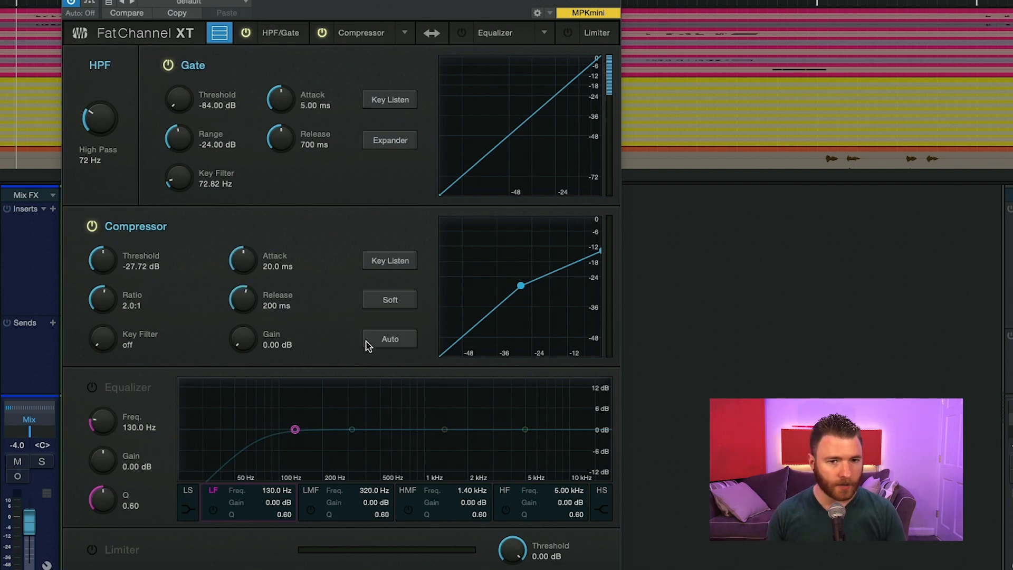
pyautogui.moveTo(531, 91)
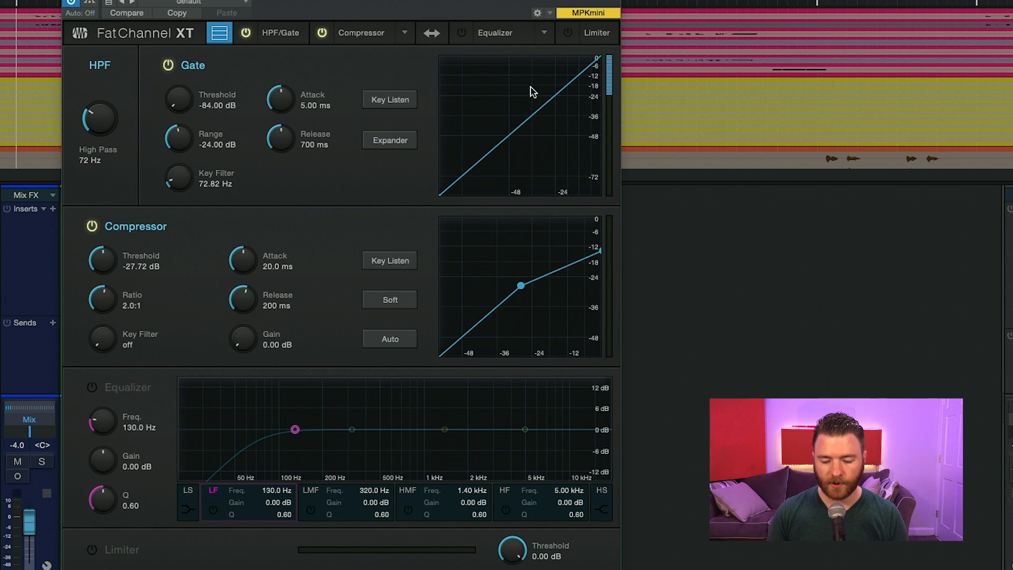
pyautogui.moveTo(528, 267)
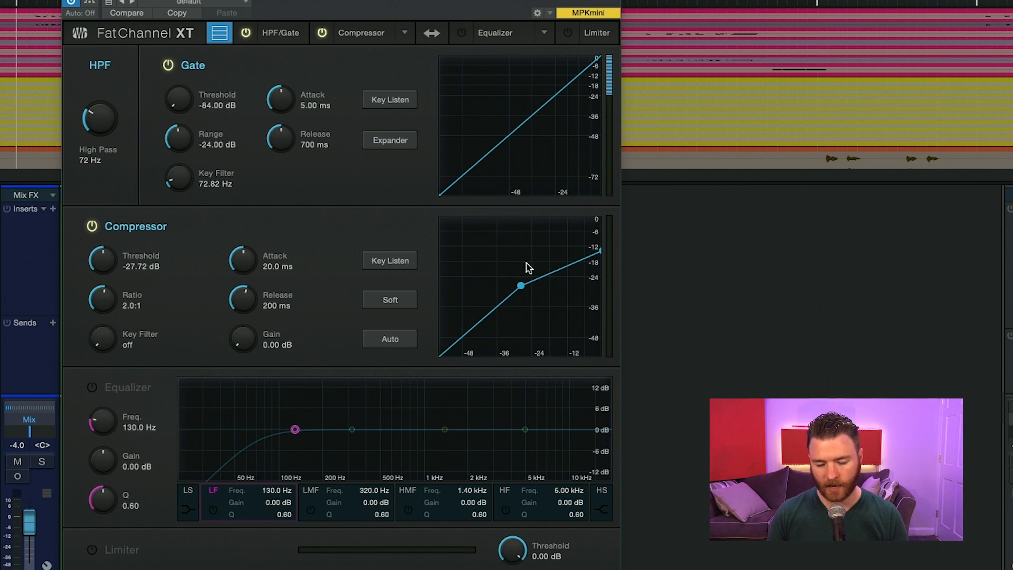
pyautogui.moveTo(620, 94)
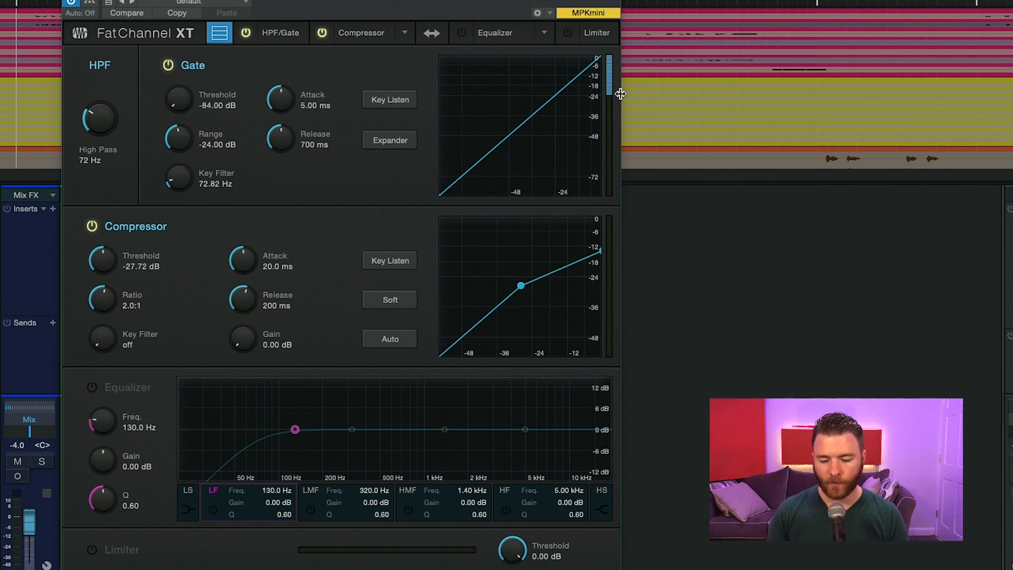
pyautogui.moveTo(614, 155)
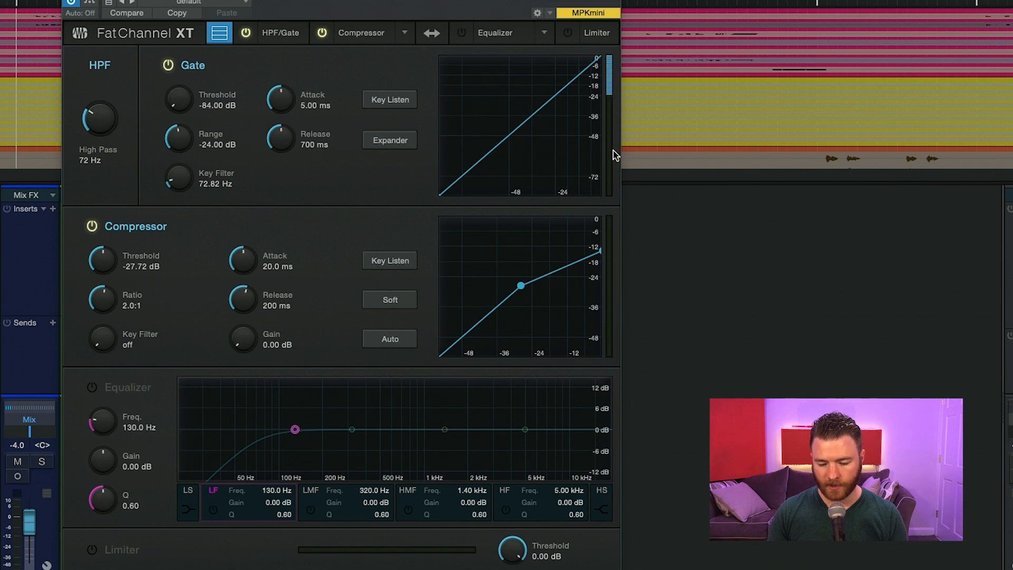
pyautogui.moveTo(600, 149)
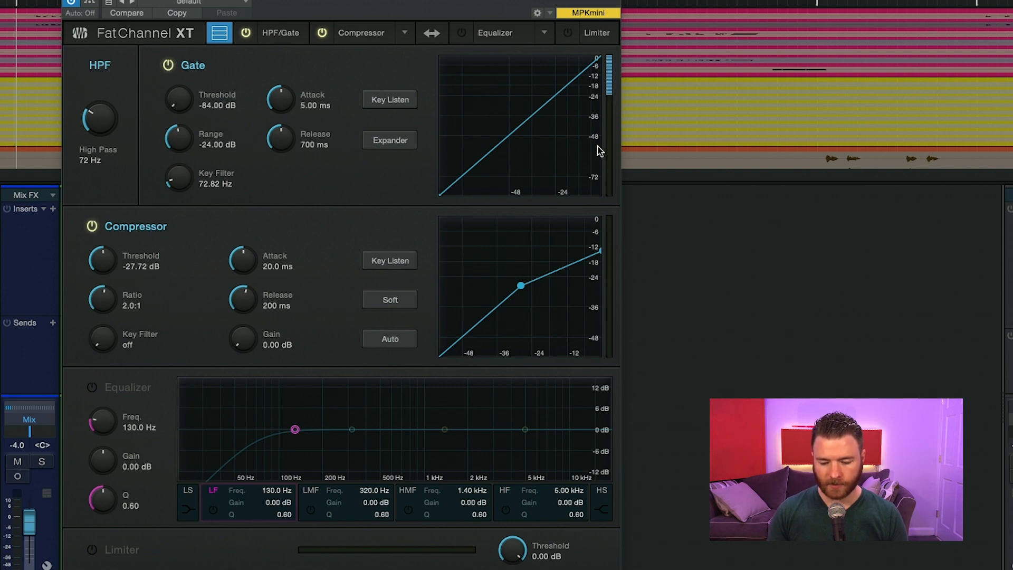
pyautogui.moveTo(611, 65)
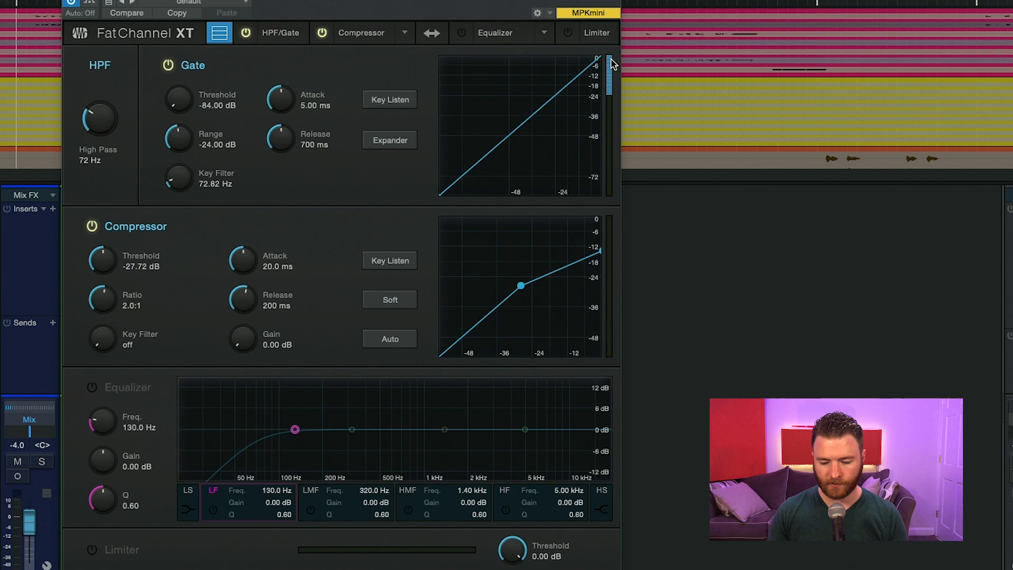
pyautogui.moveTo(611, 95)
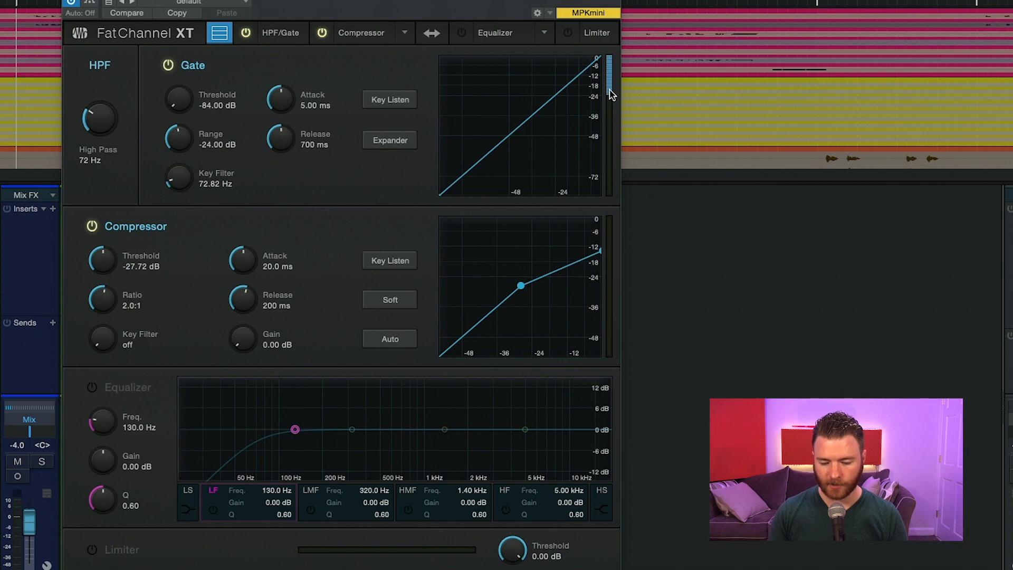
pyautogui.moveTo(592, 300)
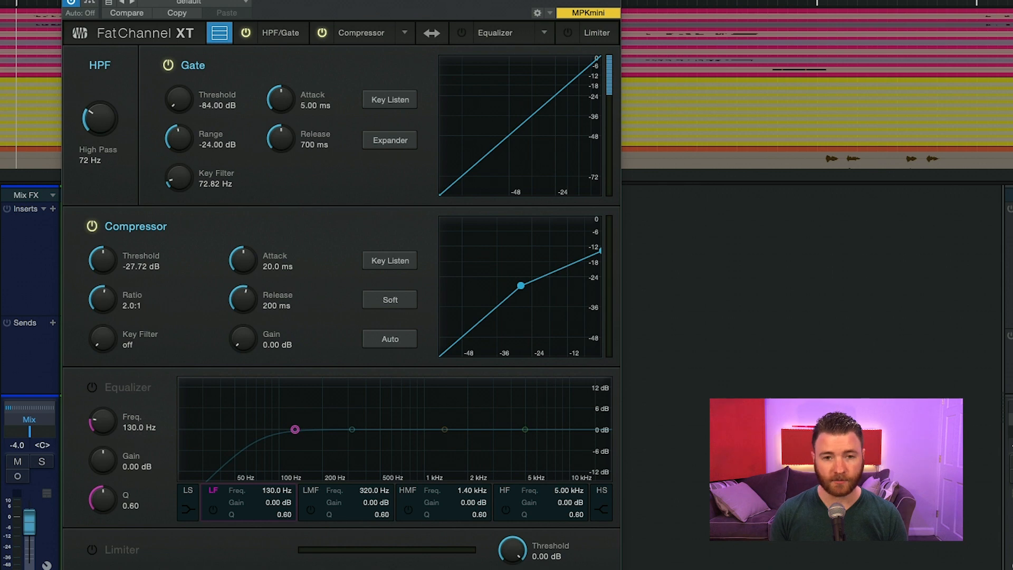
pyautogui.moveTo(191, 176)
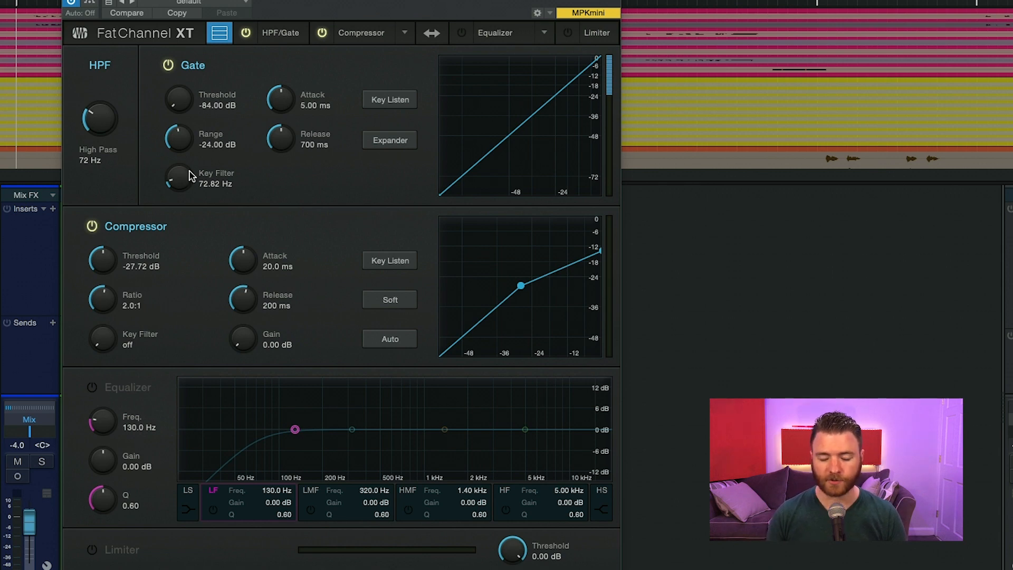
pyautogui.moveTo(609, 298)
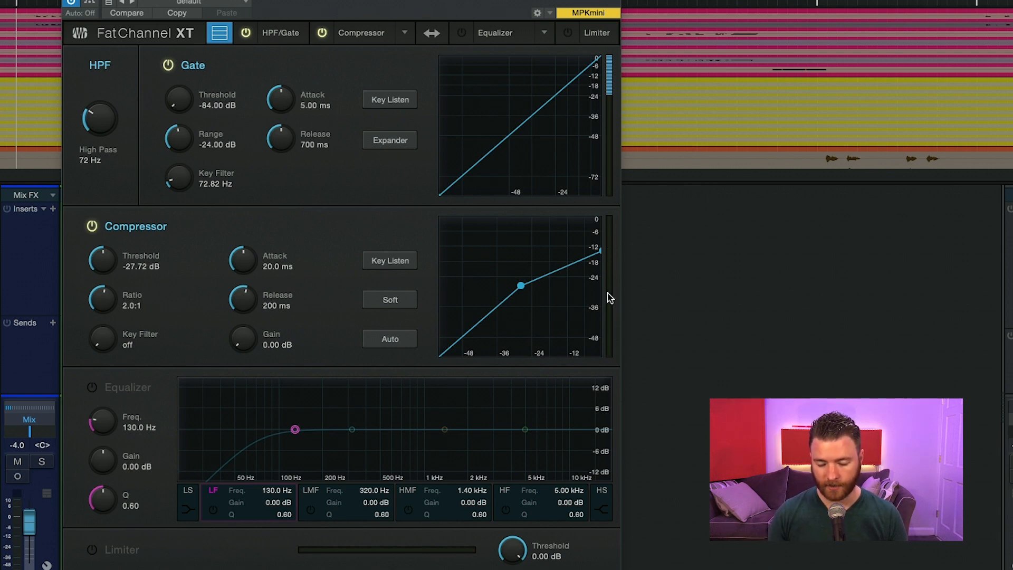
pyautogui.moveTo(196, 404)
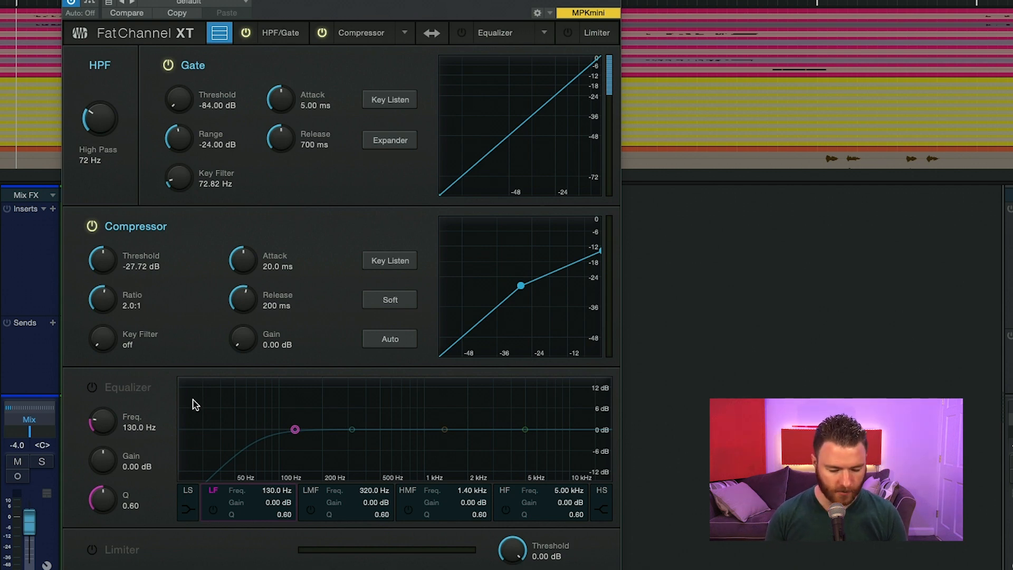
pyautogui.moveTo(334, 510)
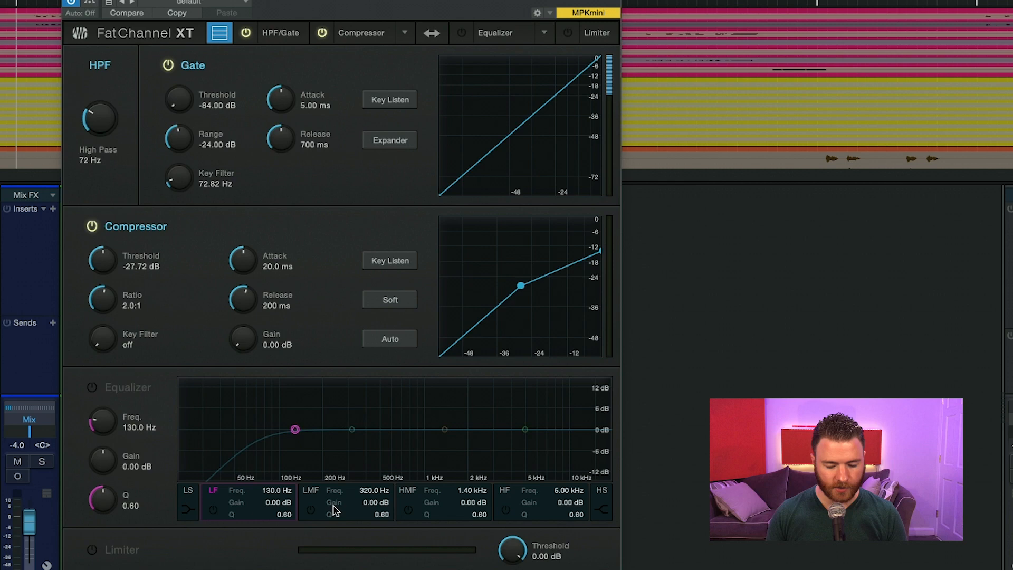
pyautogui.moveTo(244, 511)
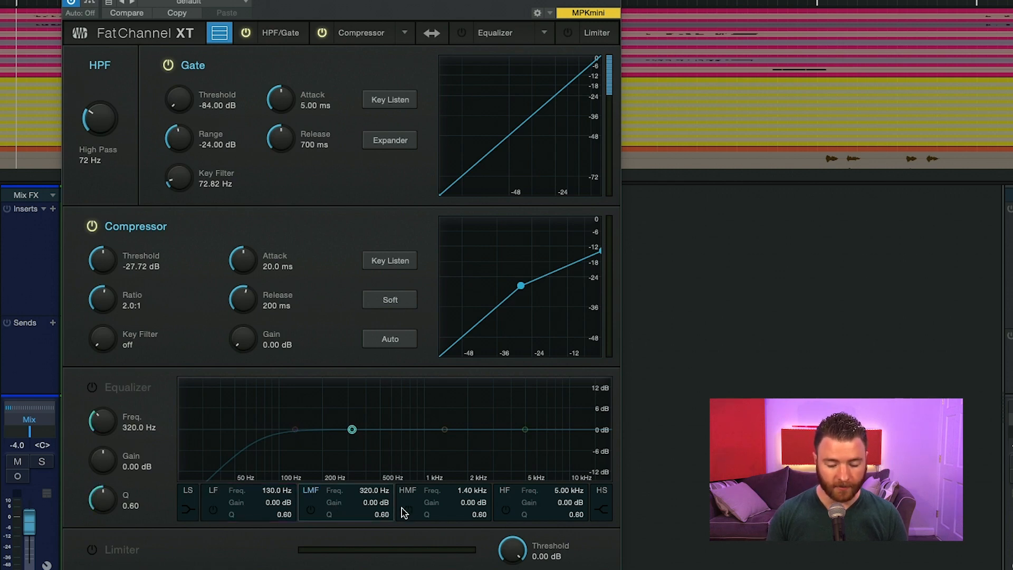
# Select the high EQ band at 5 kHz for adjustment.
pyautogui.click(524, 430)
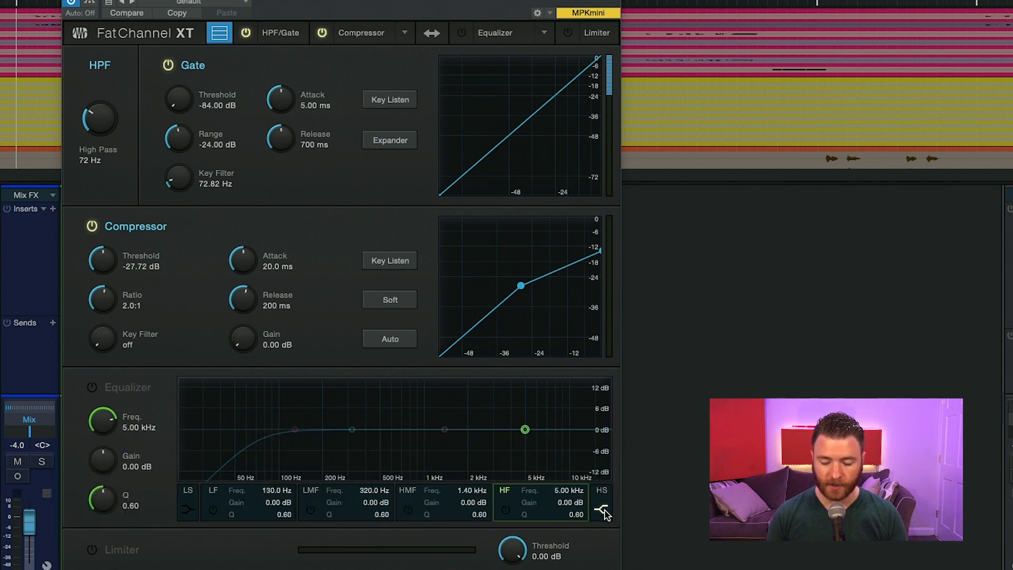
pyautogui.moveTo(310, 450)
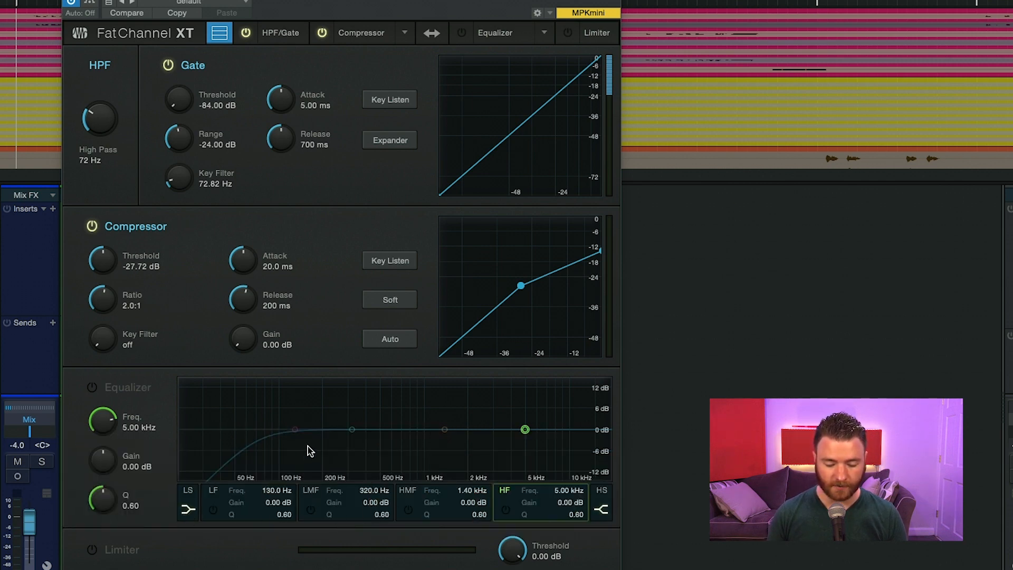
pyautogui.moveTo(600, 515)
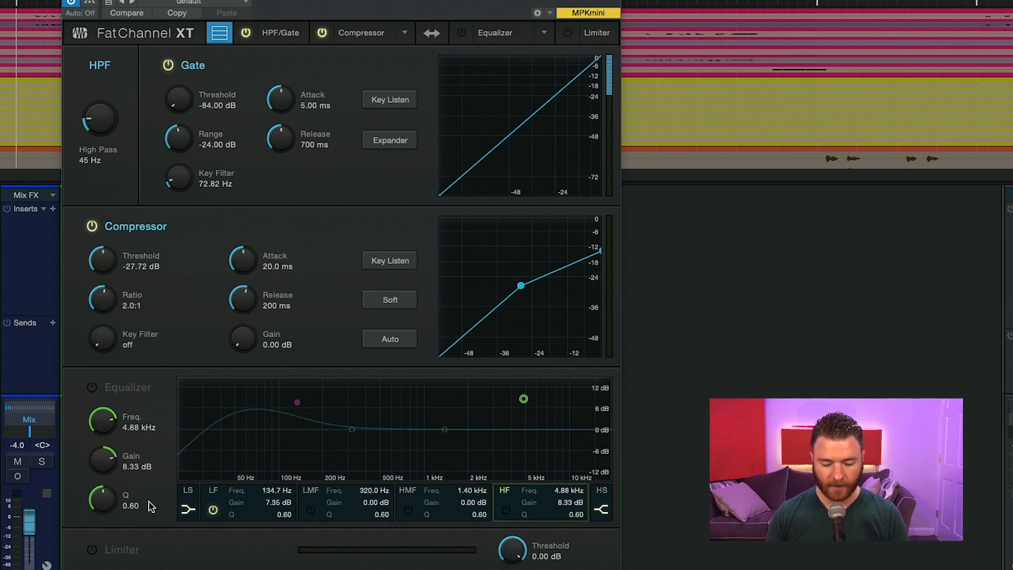
pyautogui.moveTo(101, 506)
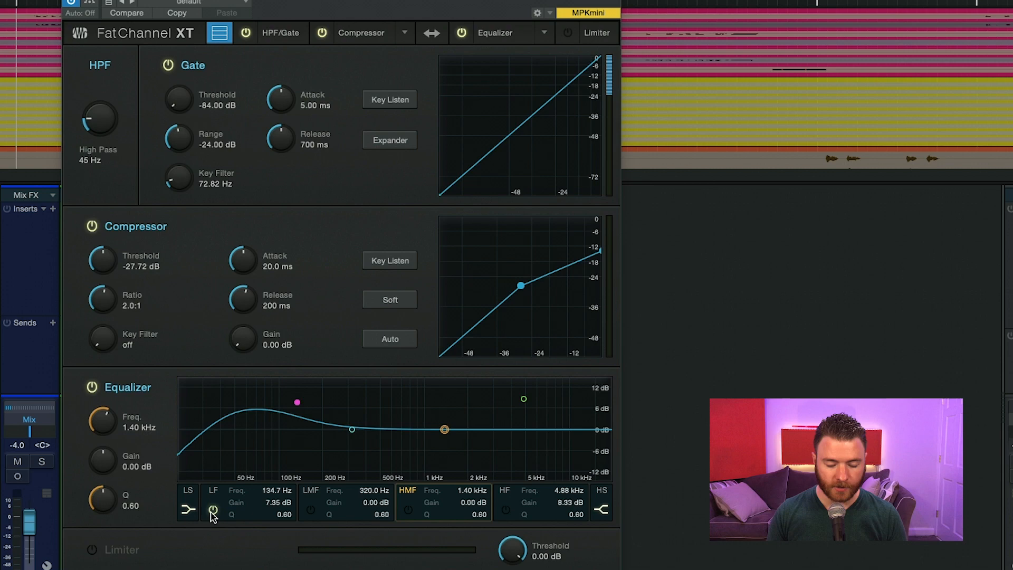
# Bypass the low EQ band and switch on the high-mid band.
pyautogui.click(310, 510)
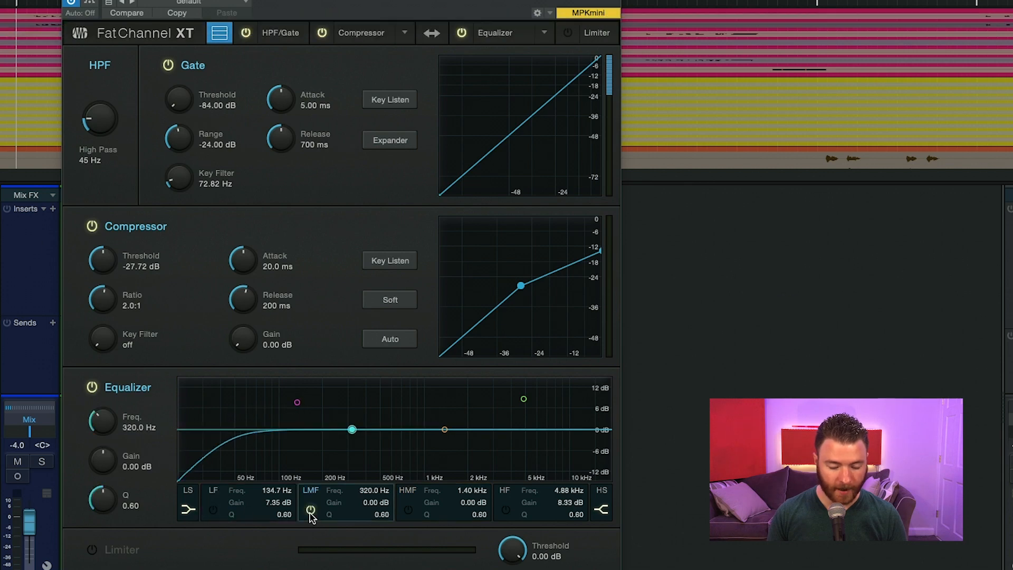
pyautogui.moveTo(312, 506)
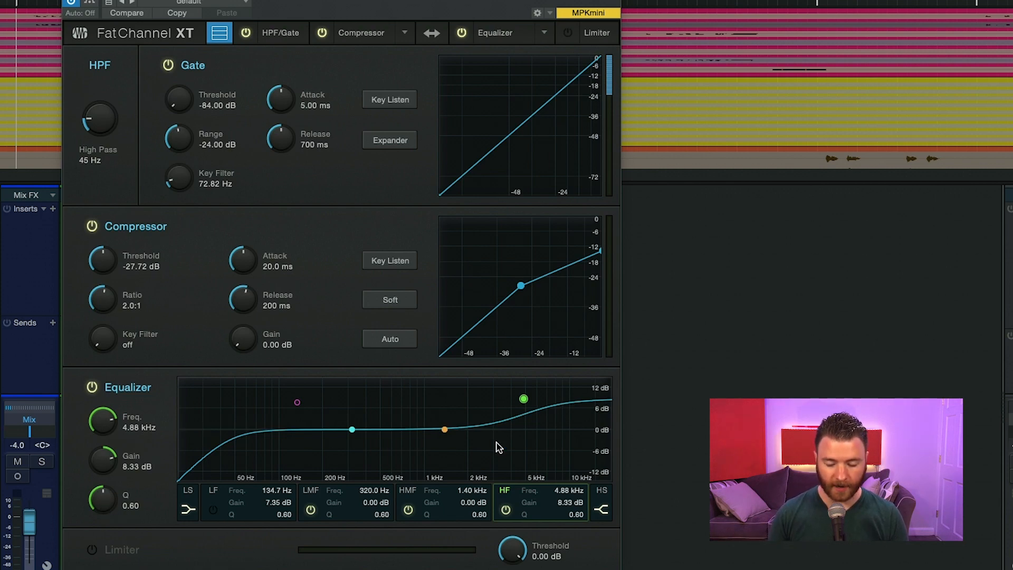
pyautogui.click(213, 502)
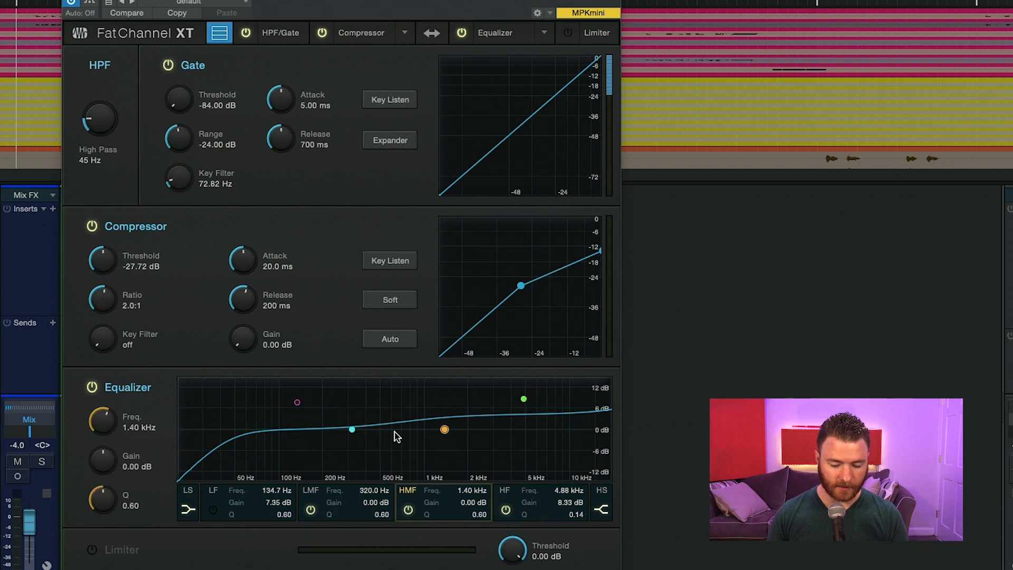
pyautogui.moveTo(464, 416)
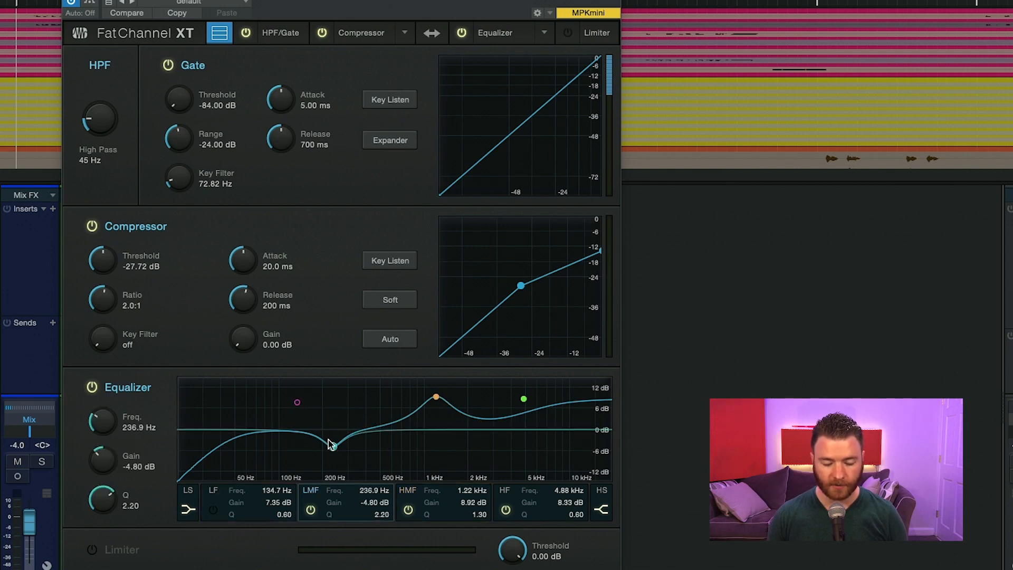
# Select the low, low-mid and high-mid bands to shape boosts near 290 Hz and 1.22 kHz.
pyautogui.click(524, 399)
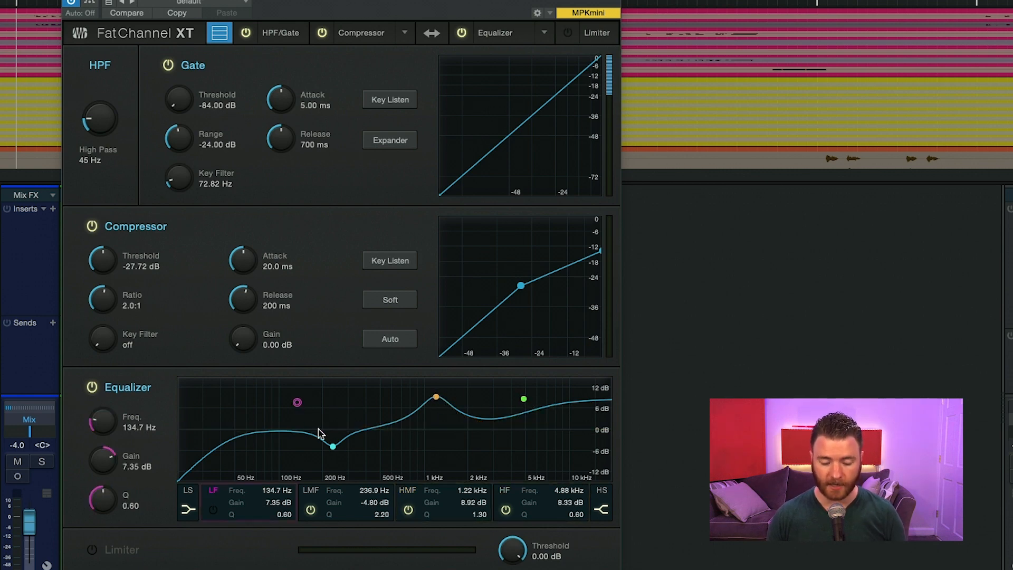
pyautogui.click(331, 445)
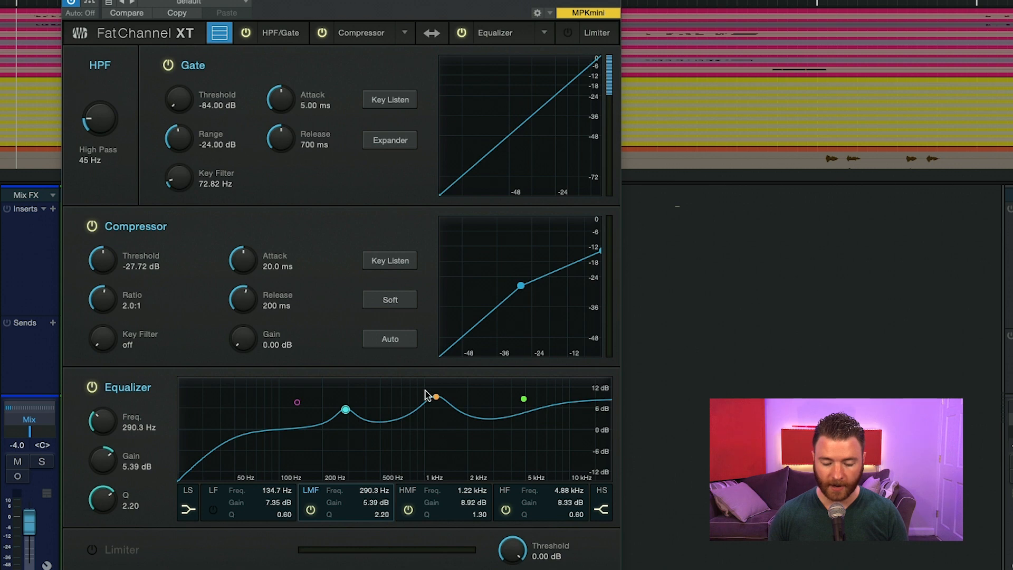
pyautogui.click(434, 396)
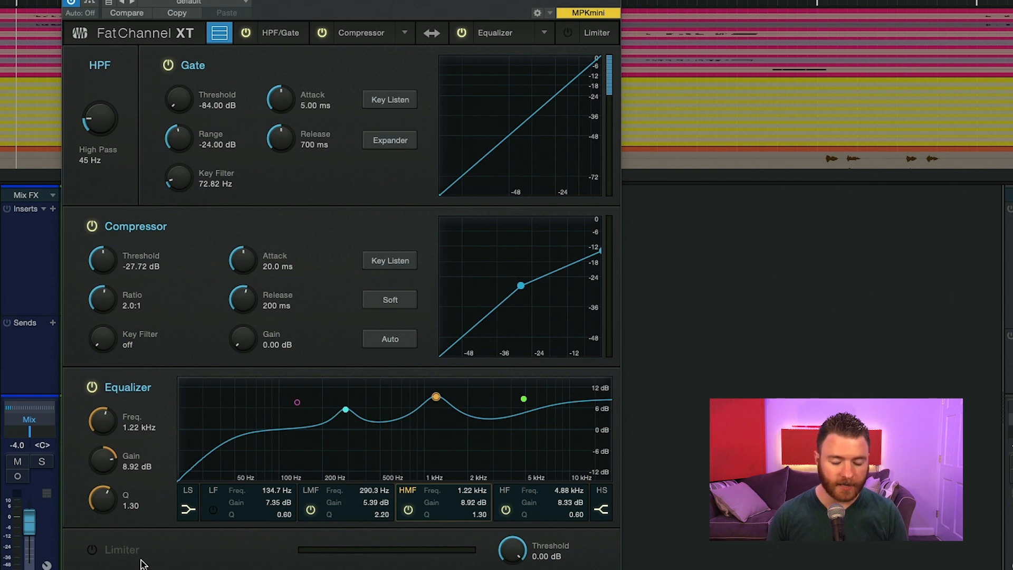
pyautogui.moveTo(125, 557)
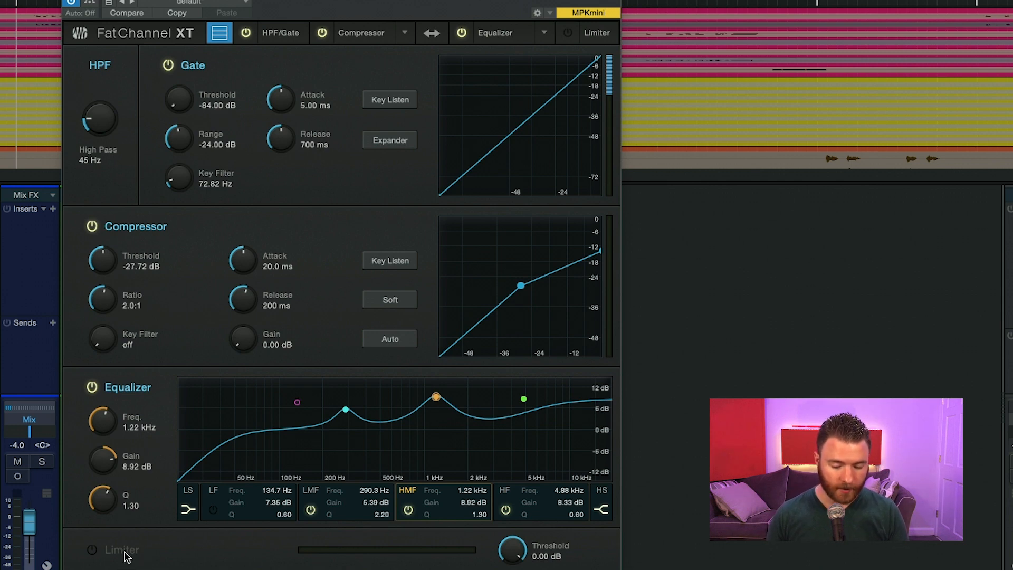
pyautogui.click(92, 549)
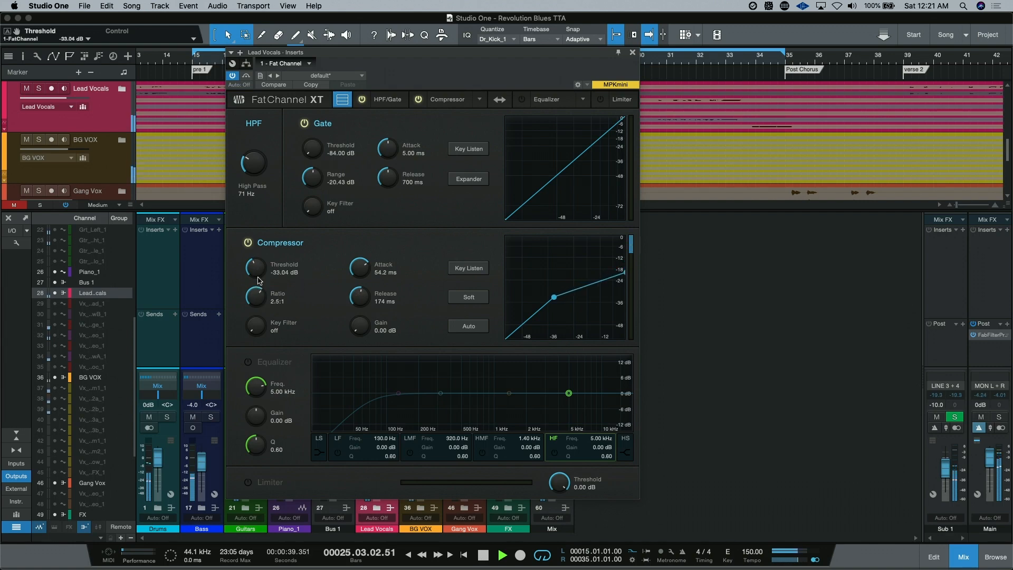
# Switch to soft-knee compression, engage the limiter, turn the gate off, and bypass/restore to compare.
pyautogui.click(468, 297)
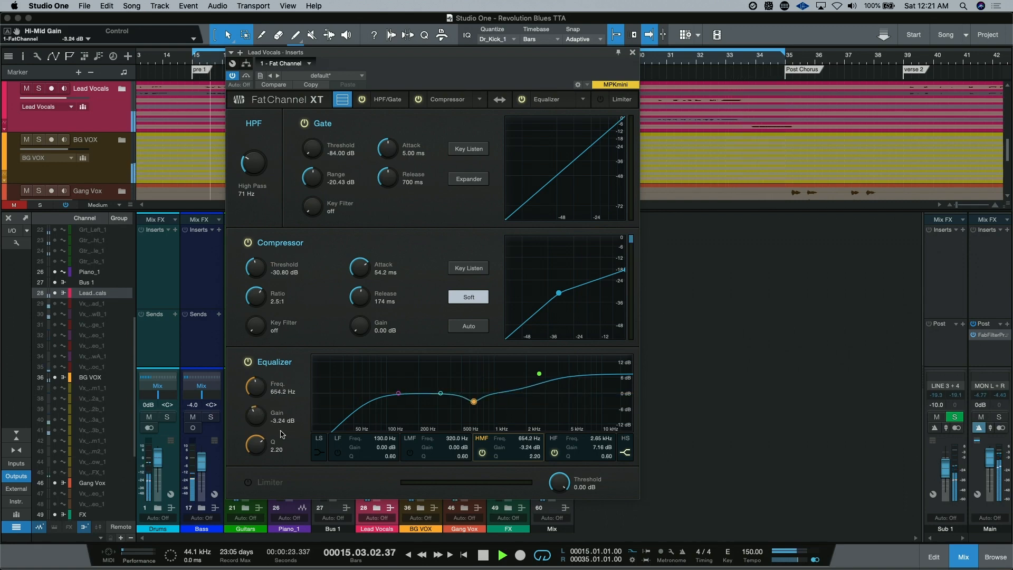
pyautogui.click(246, 485)
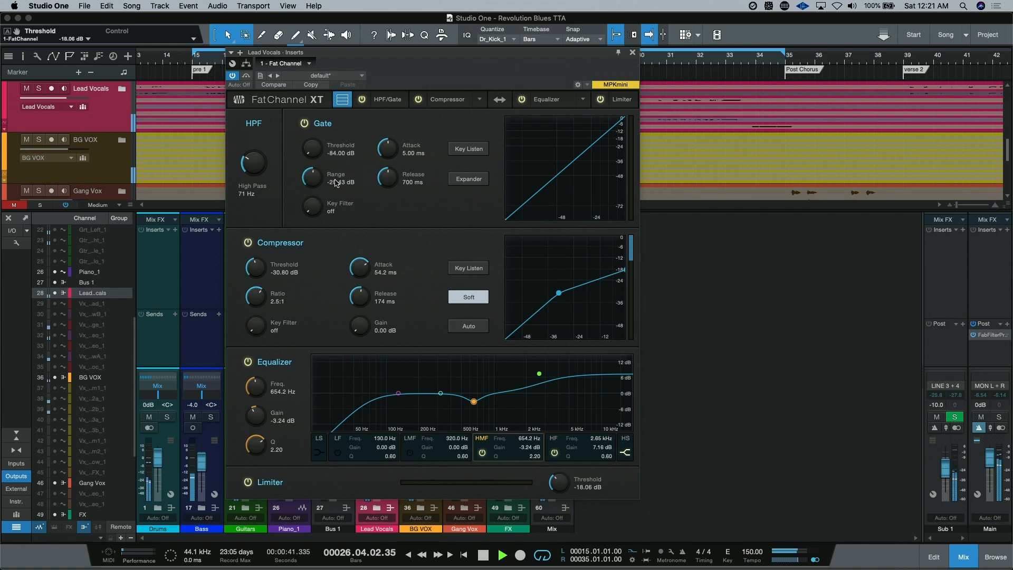
pyautogui.click(304, 123)
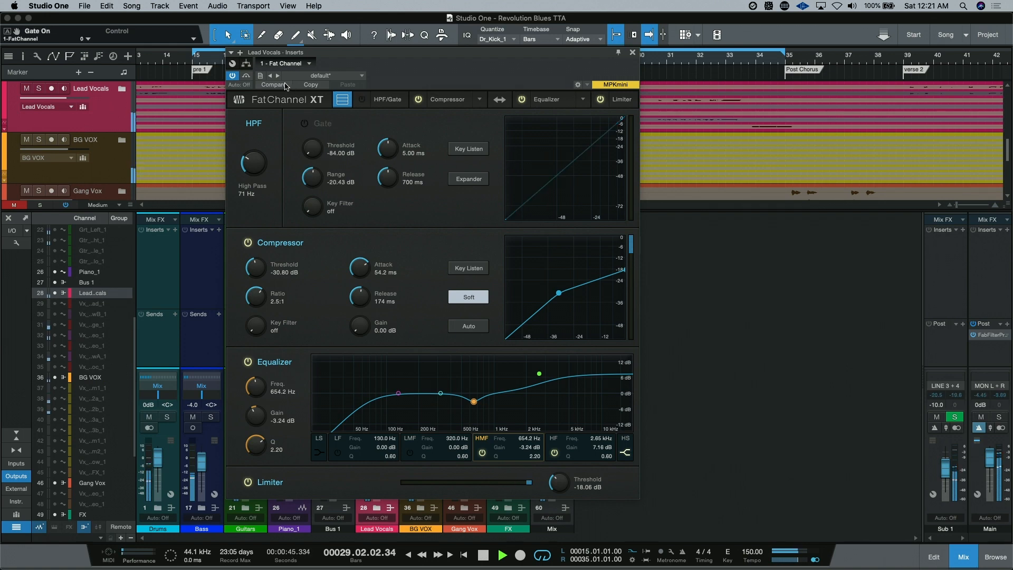
pyautogui.click(232, 80)
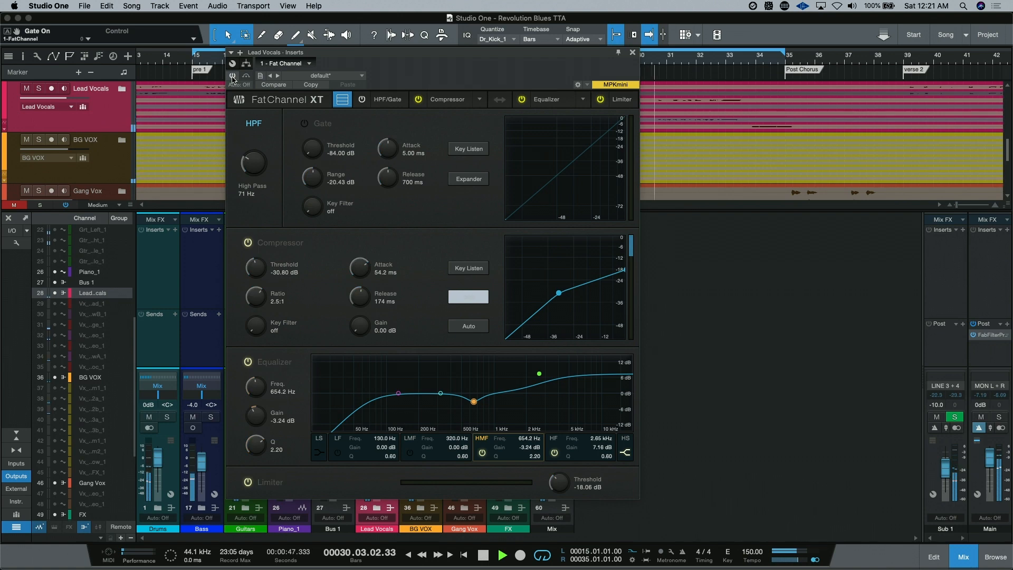
pyautogui.click(468, 297)
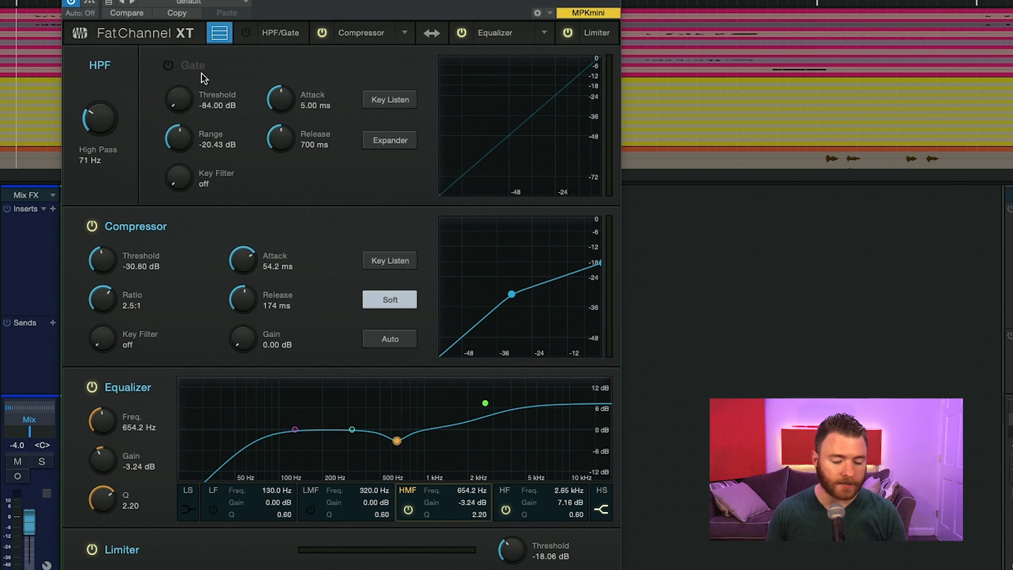
pyautogui.moveTo(196, 228)
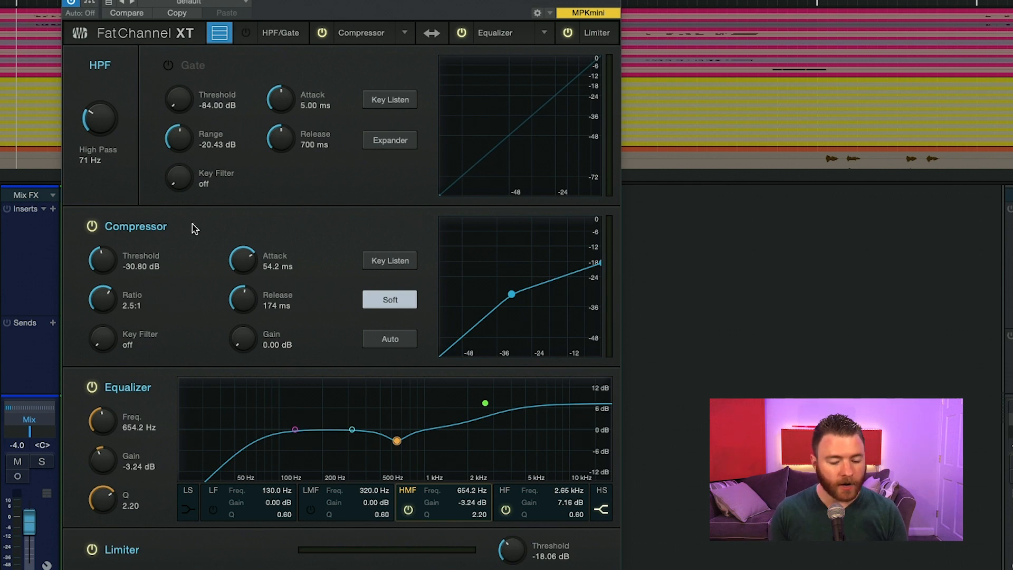